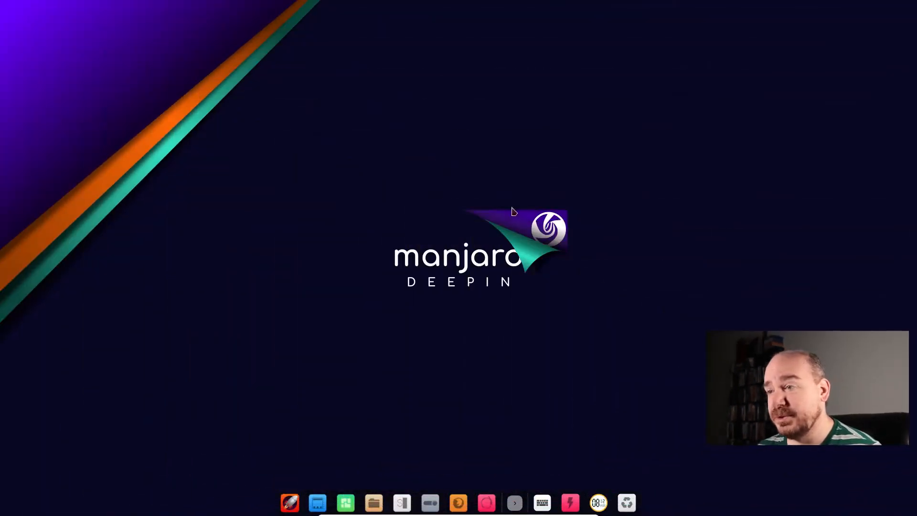
pyautogui.moveTo(648, 514)
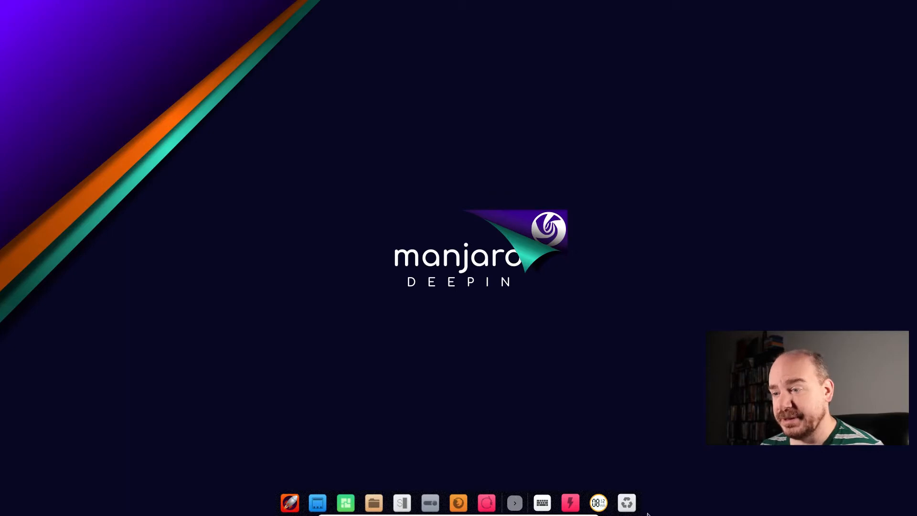
pyautogui.moveTo(689, 294)
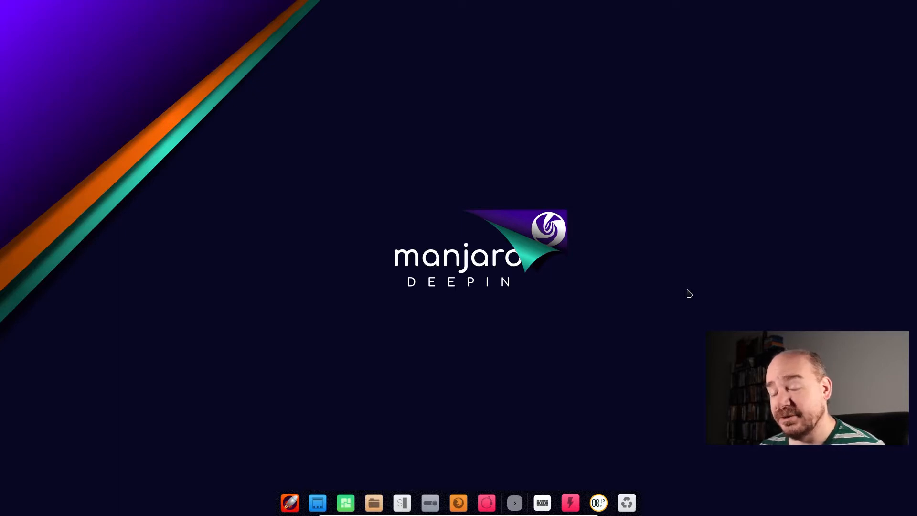
pyautogui.moveTo(605, 130)
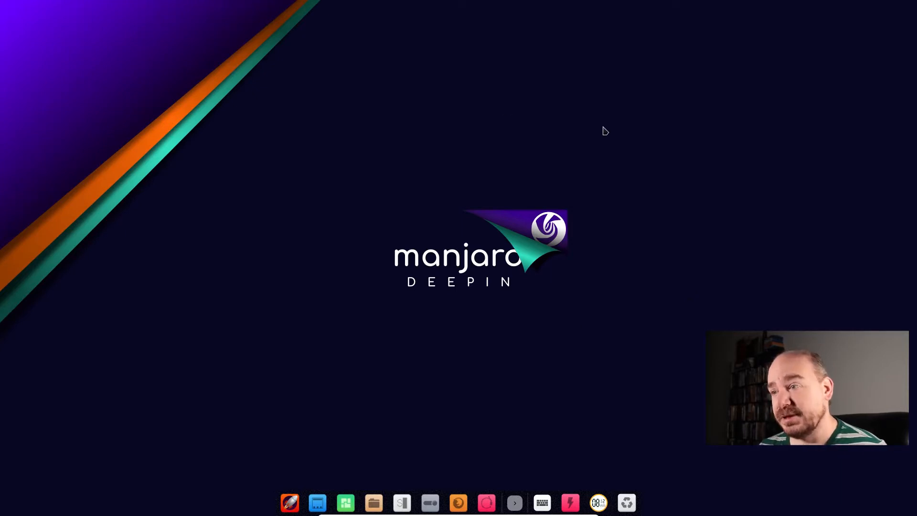
pyautogui.moveTo(656, 282)
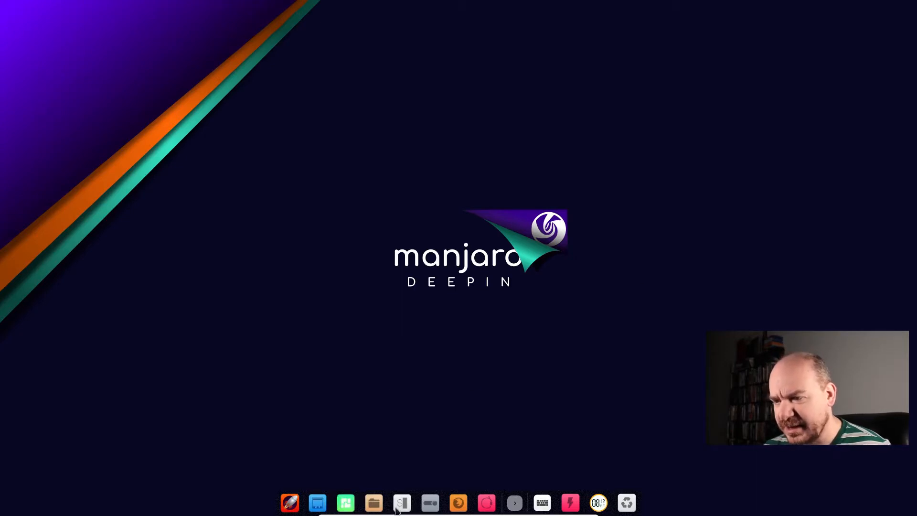
pyautogui.moveTo(605, 503)
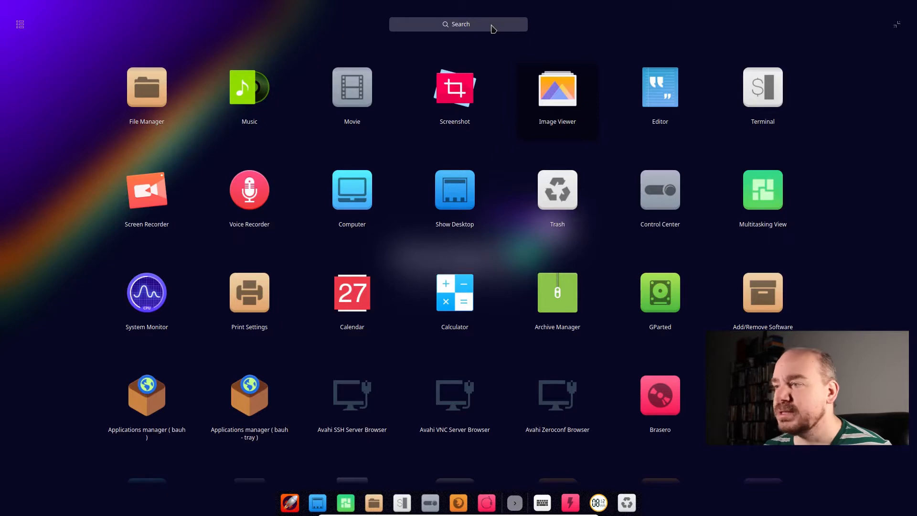
pyautogui.moveTo(794, 199)
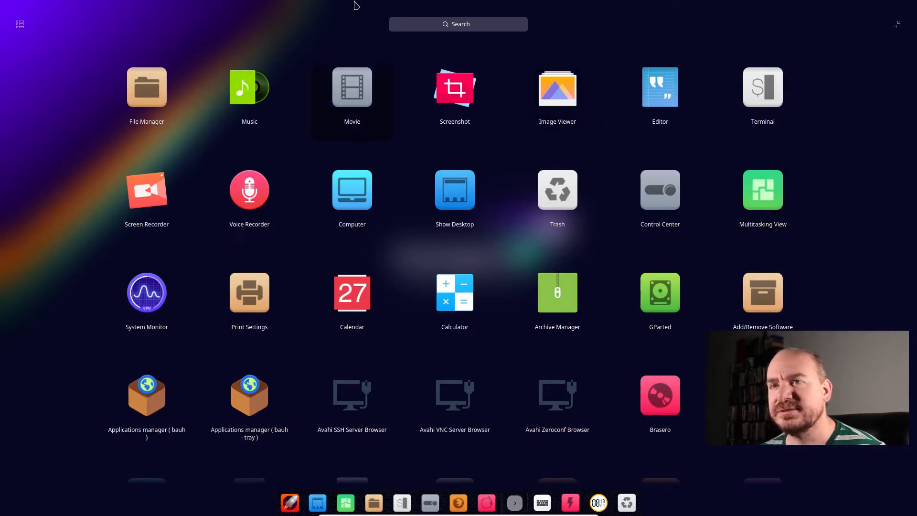
# Group launcher apps by category, jump to Graphics, then return to the all-apps grid
pyautogui.click(19, 24)
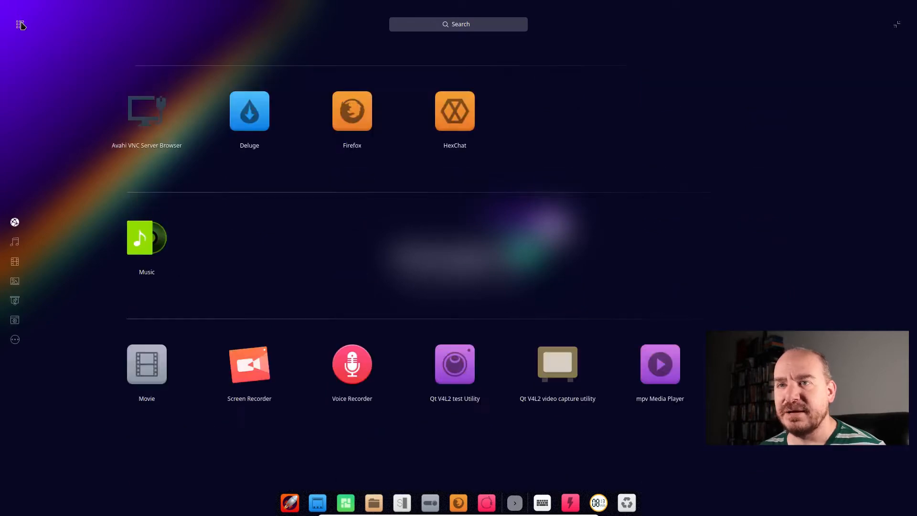
pyautogui.click(19, 24)
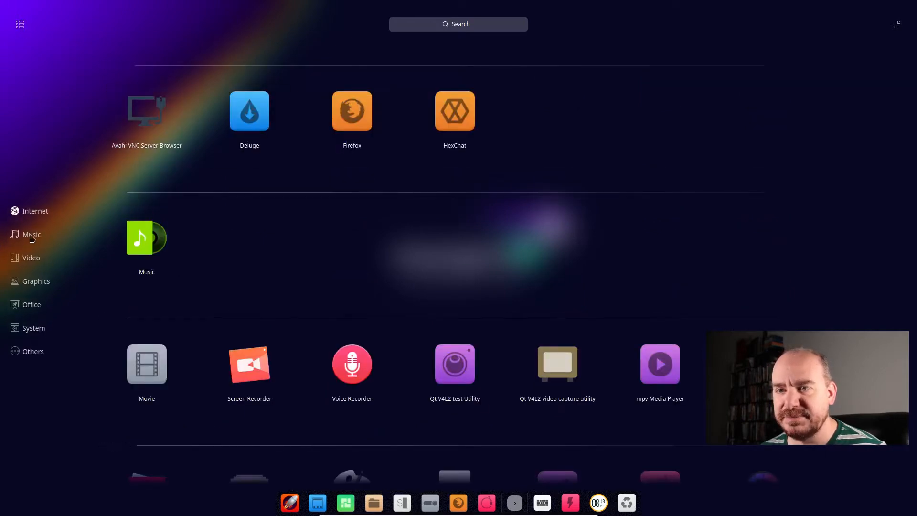
pyautogui.click(35, 281)
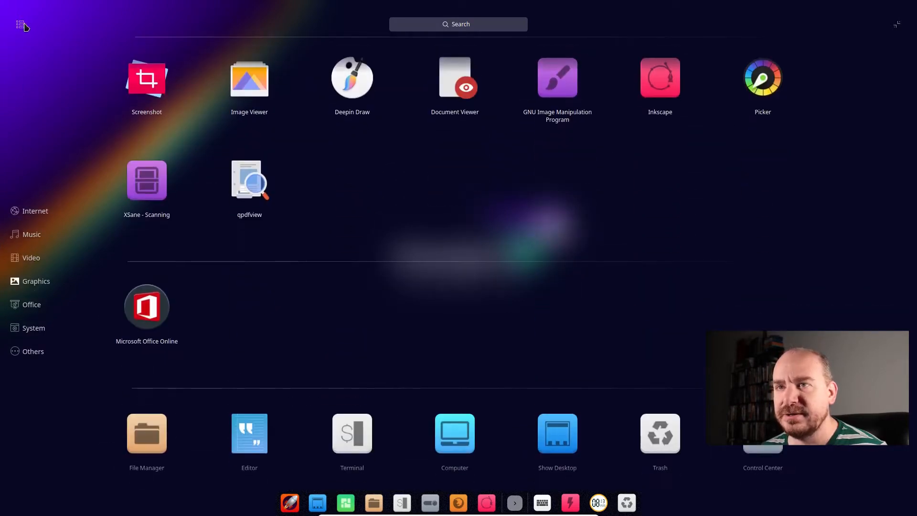
pyautogui.click(18, 24)
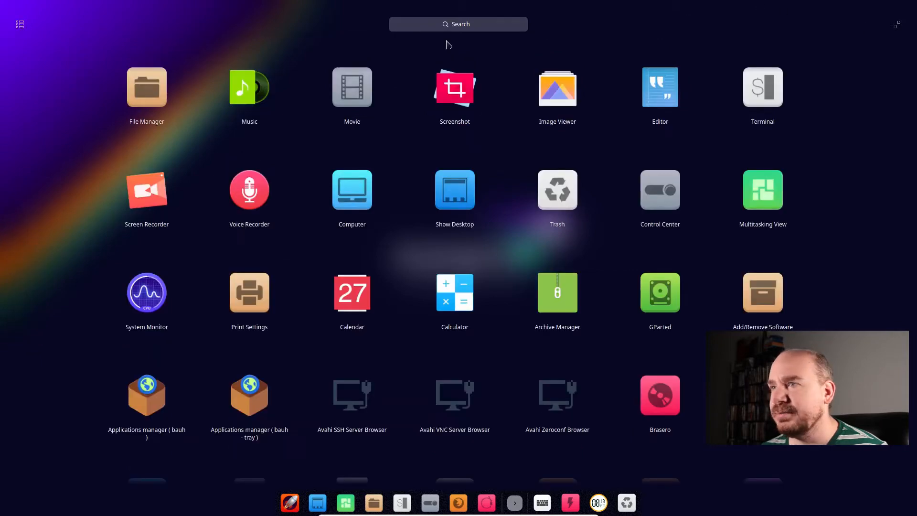
# Search the launcher for 'ink', clear it, and switch to the compact windowed menu
pyautogui.click(458, 24)
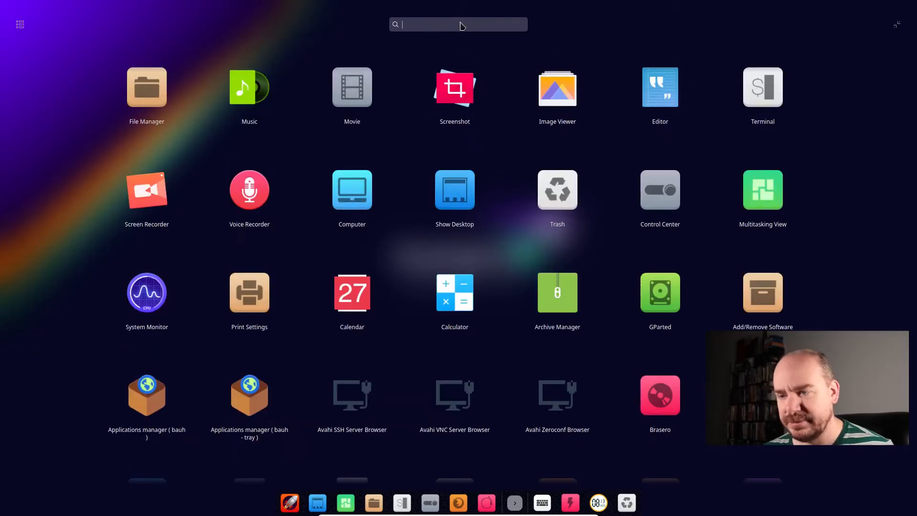
pyautogui.write('ink')
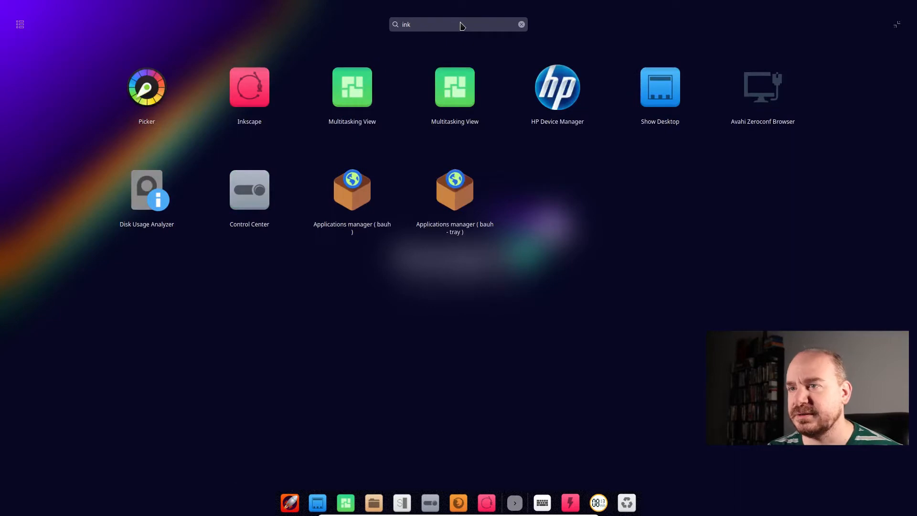
pyautogui.click(520, 24)
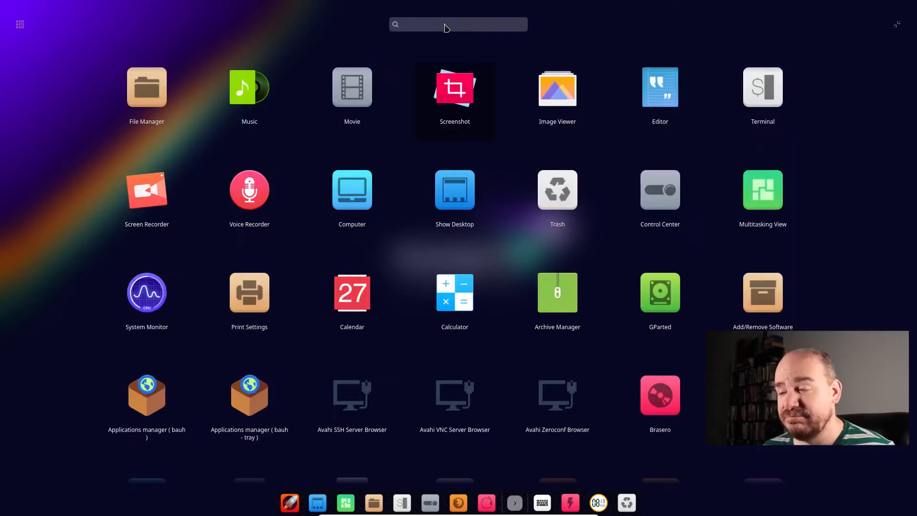
pyautogui.click(458, 24)
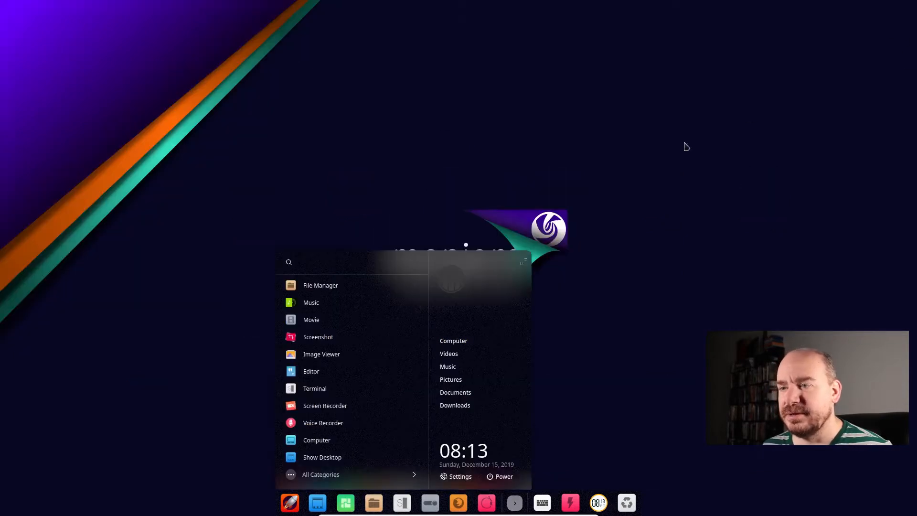
pyautogui.moveTo(345, 349)
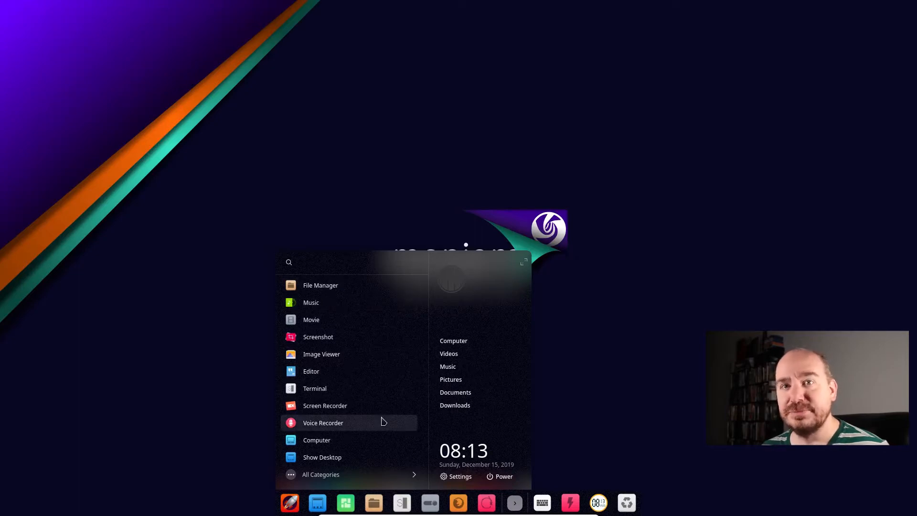
pyautogui.moveTo(401, 222)
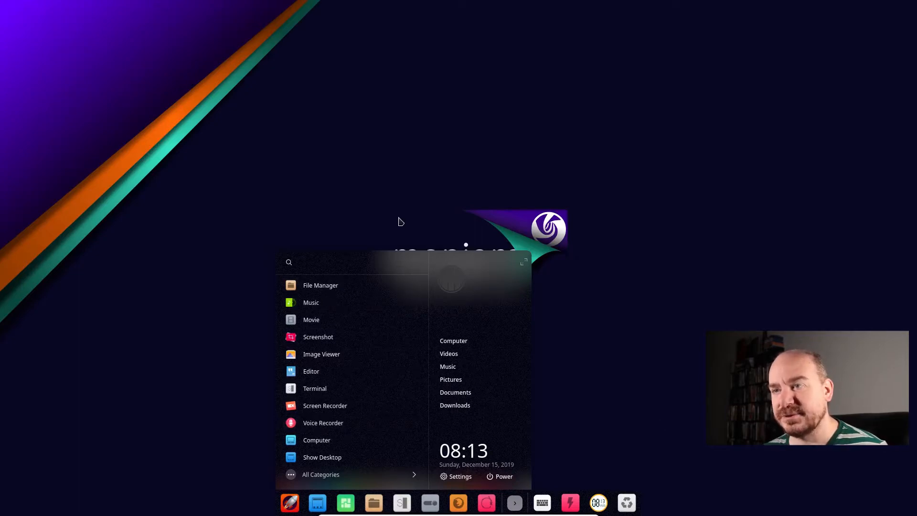
pyautogui.moveTo(637, 234)
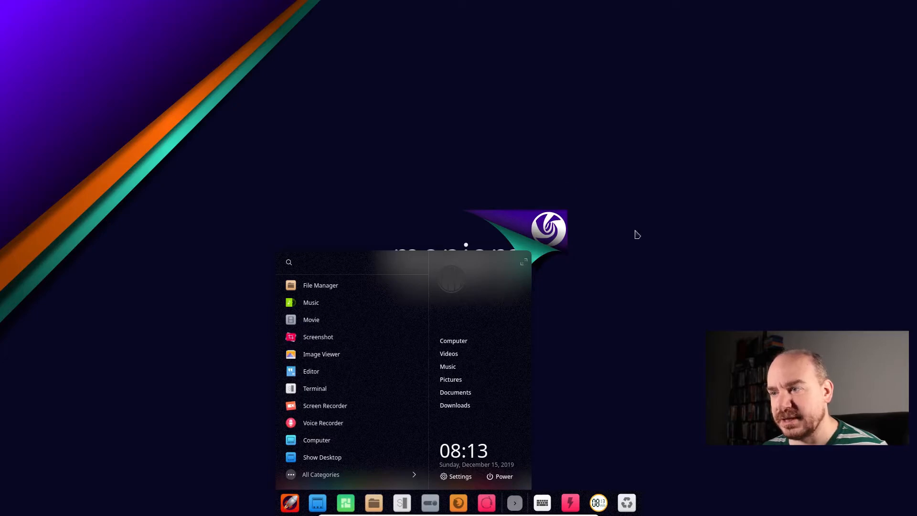
pyautogui.moveTo(541, 278)
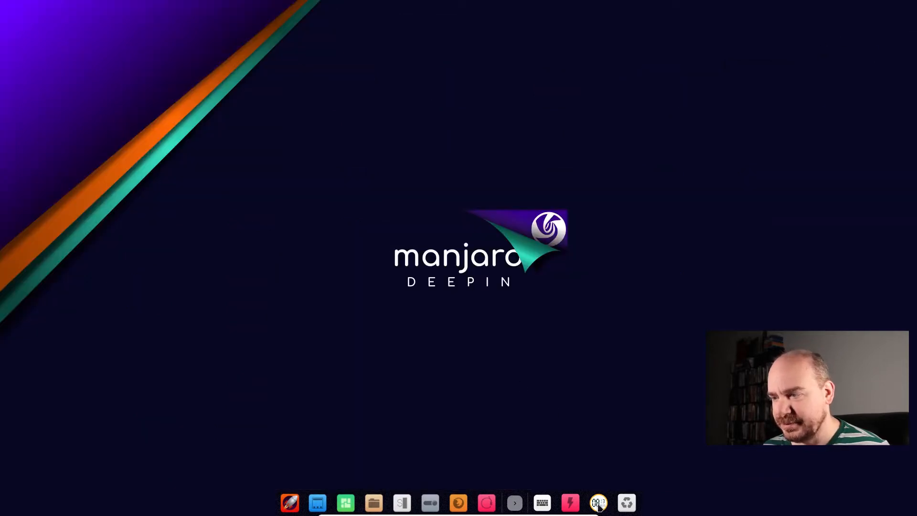
# Switch the dock from Fashion Mode to Efficient Mode through its right-click Mode menu
pyautogui.rightClick(598, 503)
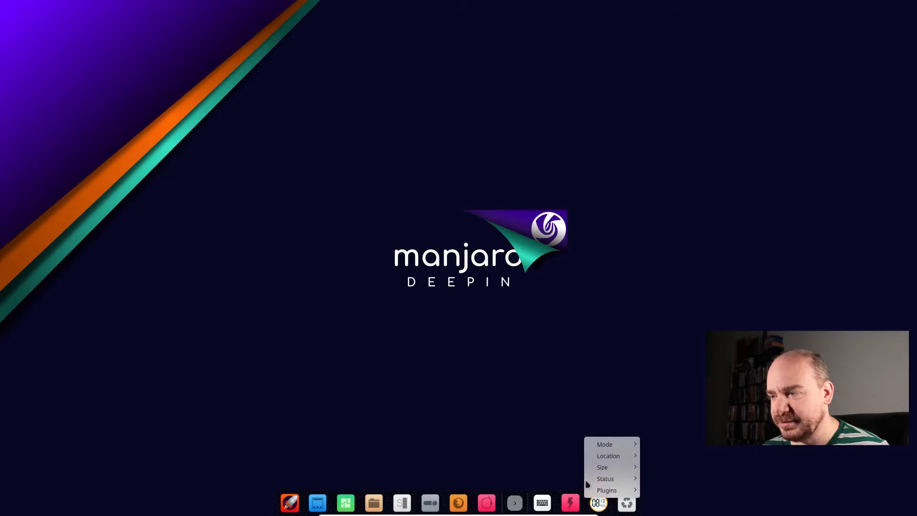
pyautogui.click(608, 456)
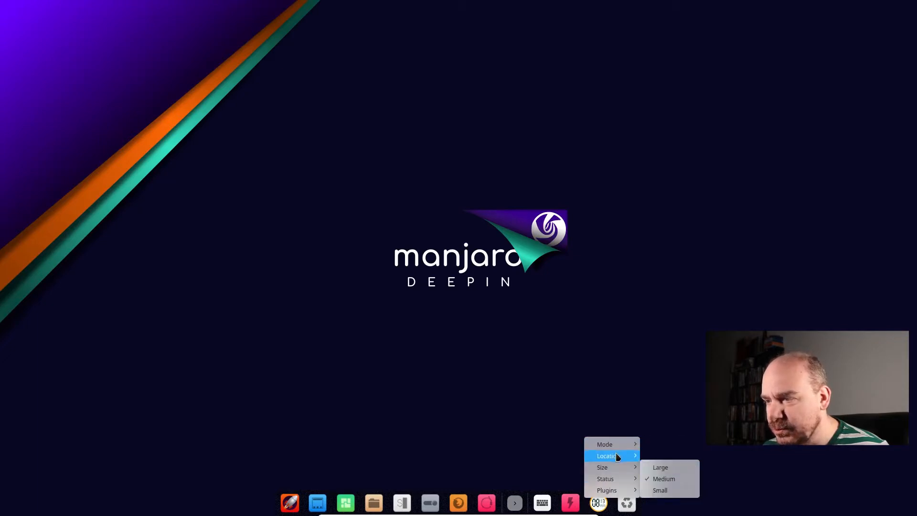
pyautogui.moveTo(605, 445)
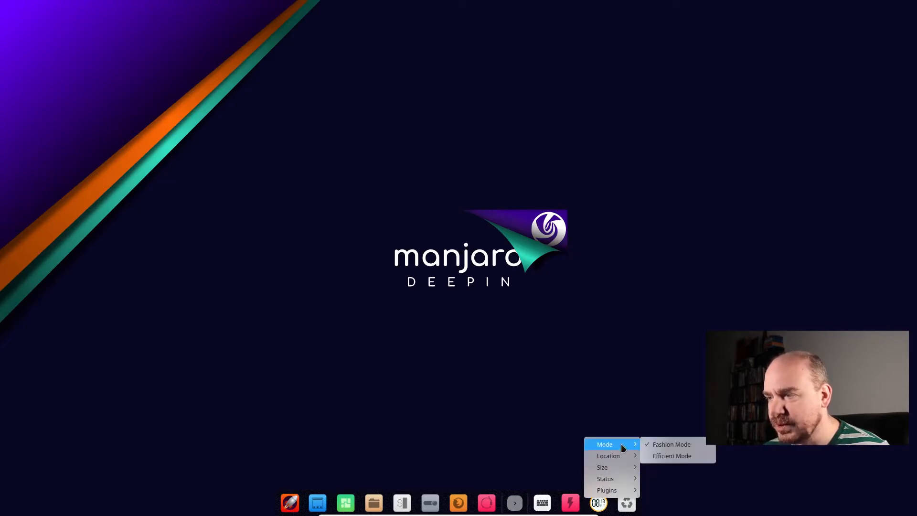
pyautogui.moveTo(671, 445)
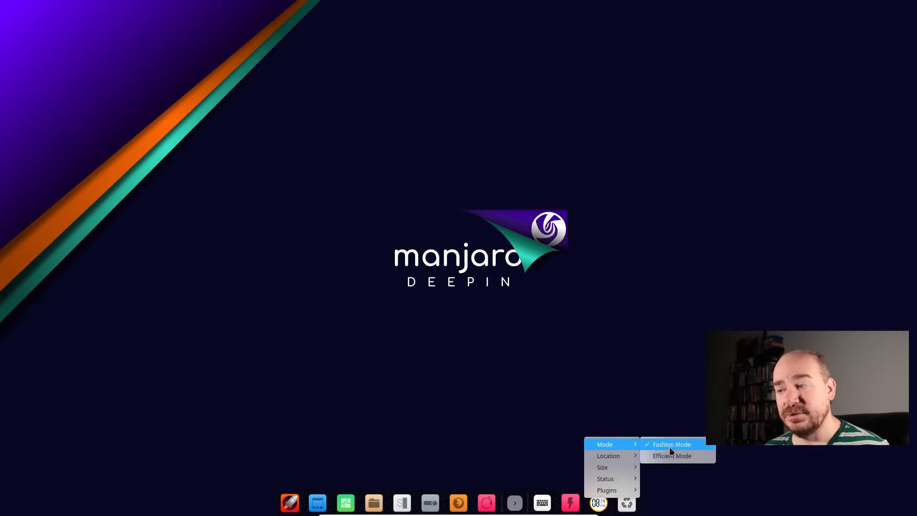
pyautogui.moveTo(671, 456)
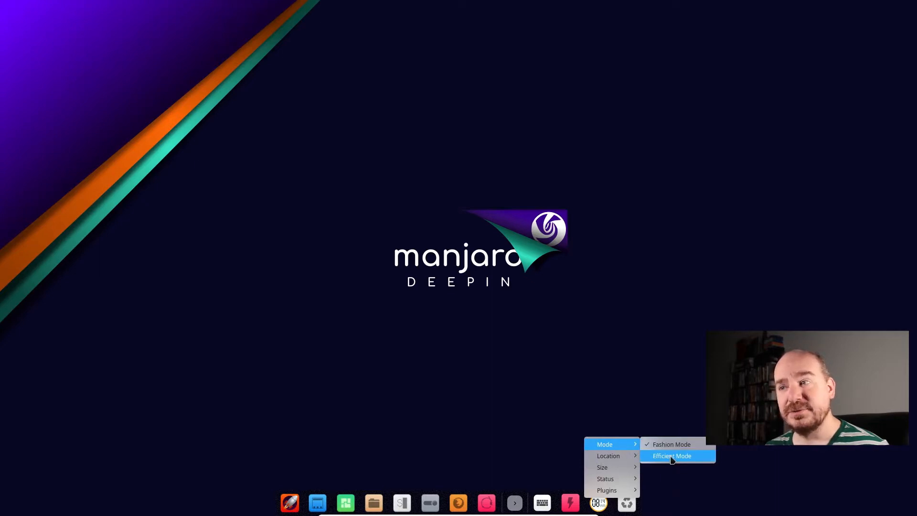
pyautogui.click(670, 456)
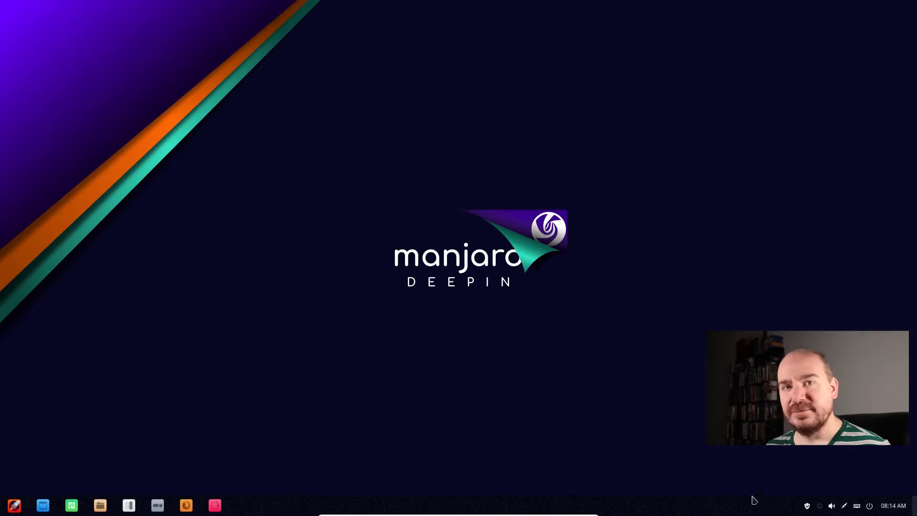
pyautogui.moveTo(88, 491)
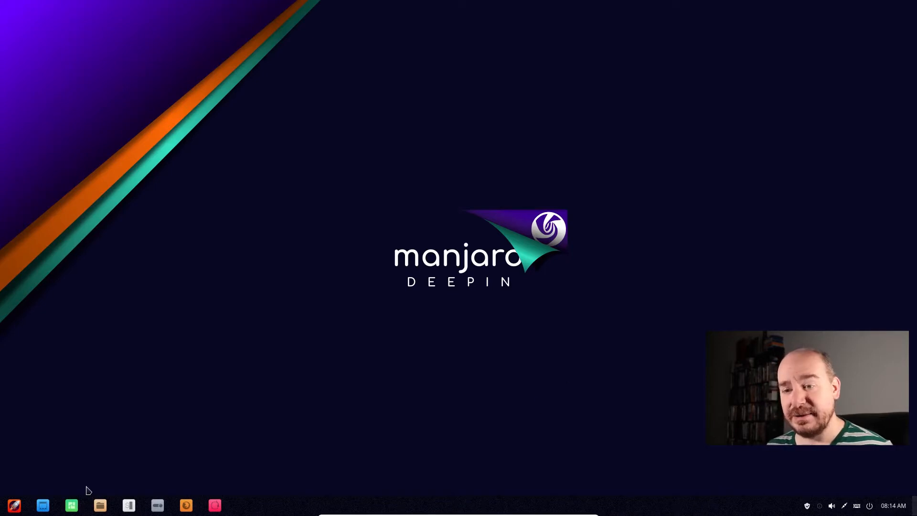
pyautogui.click(14, 505)
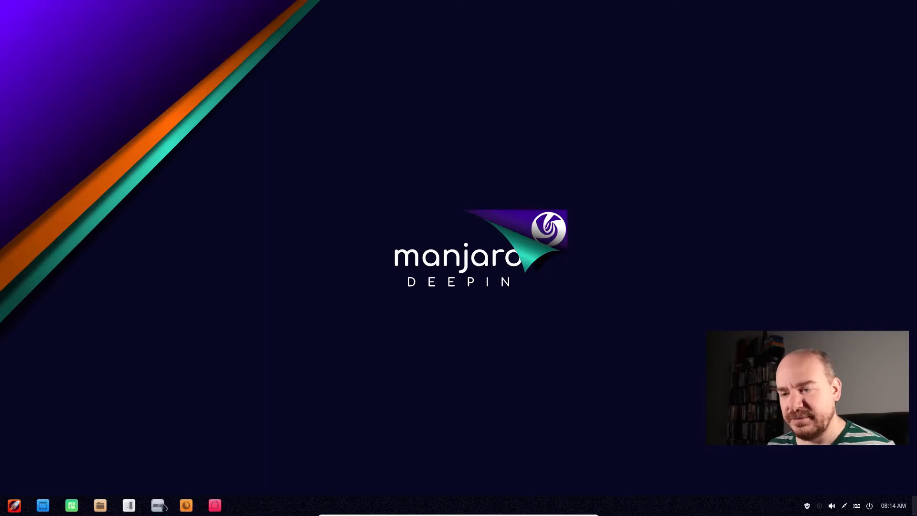
# Open a terminal window and enlarge it
pyautogui.click(128, 505)
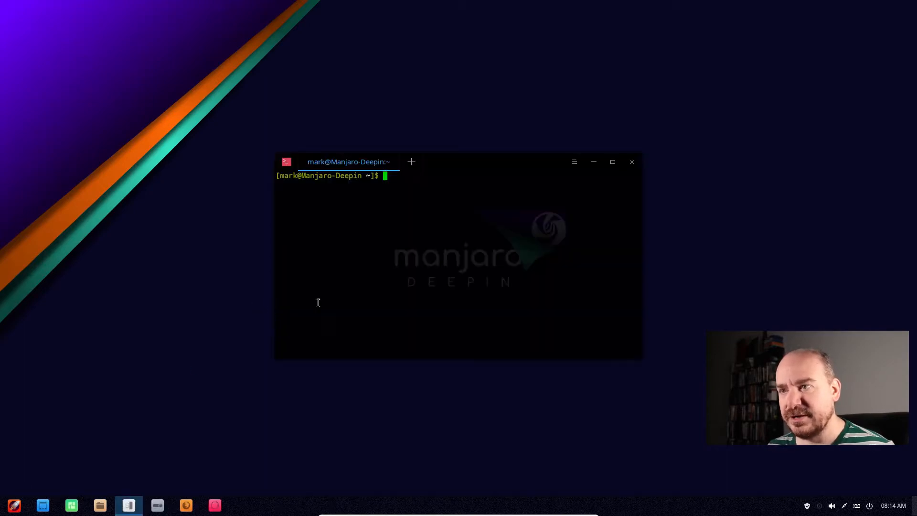
pyautogui.moveTo(348, 162); pyautogui.dragTo(244, 98)
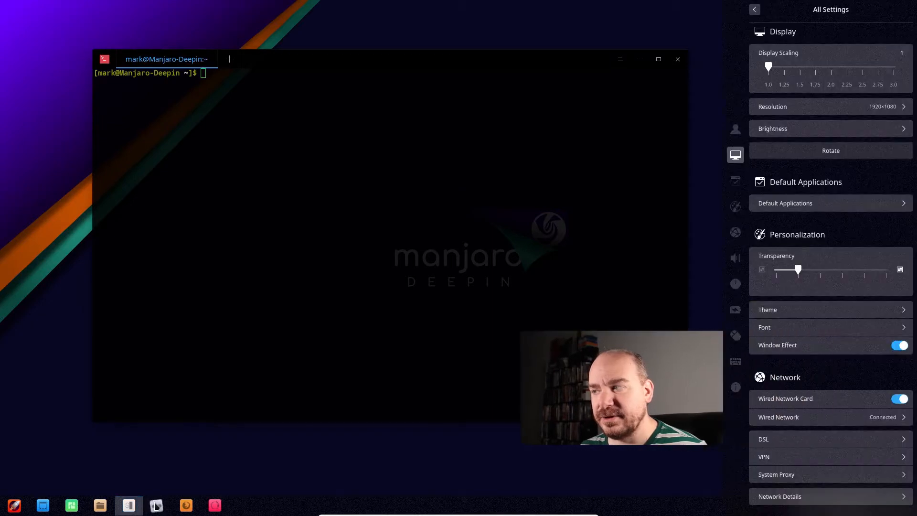
pyautogui.moveTo(157, 505)
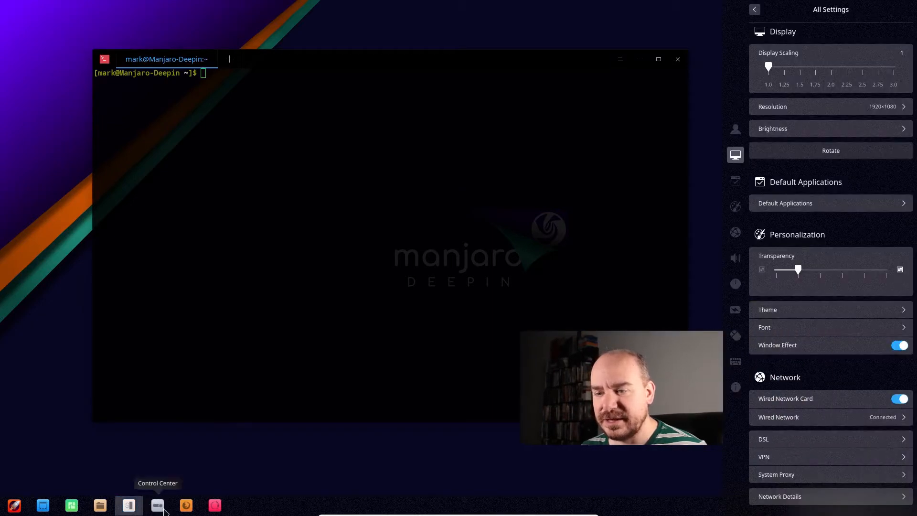
pyautogui.moveTo(776, 128)
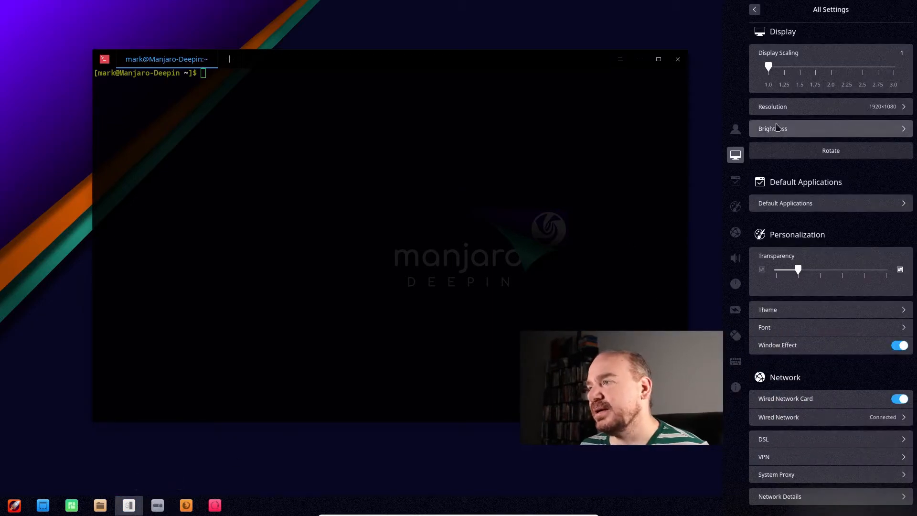
pyautogui.scroll(-3)
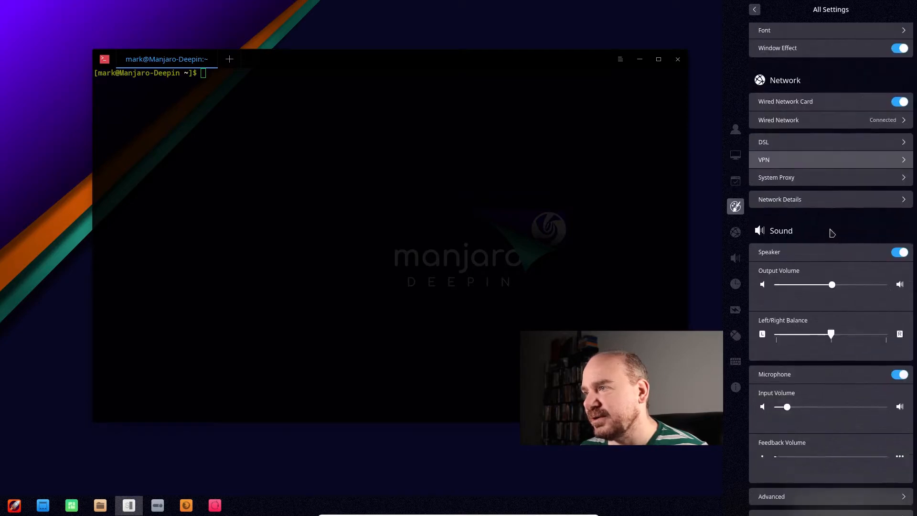
# Open the Control Center panel, scroll through All Settings, then close it
pyautogui.click(754, 10)
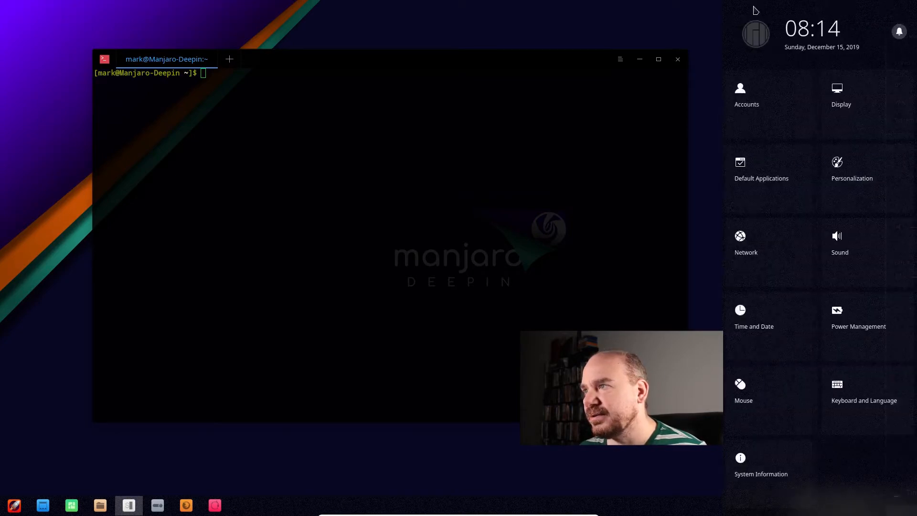
pyautogui.moveTo(852, 178)
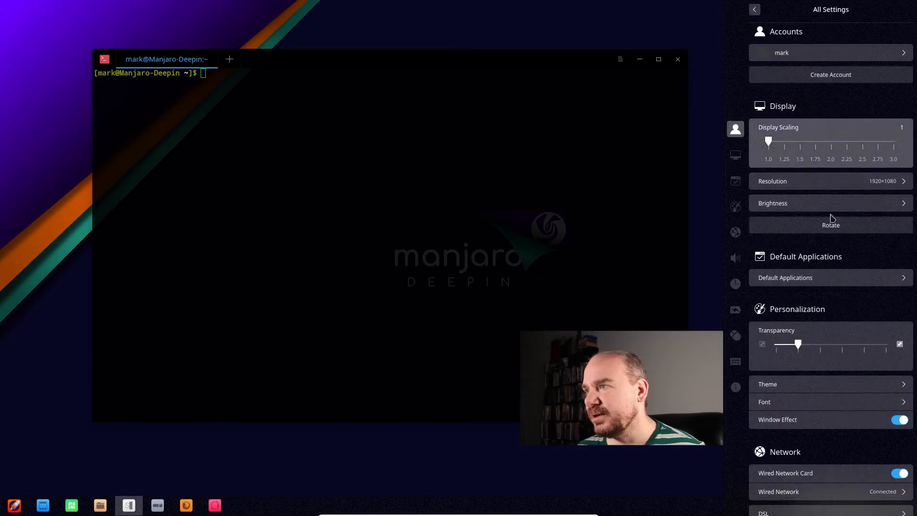
pyautogui.scroll(-3)
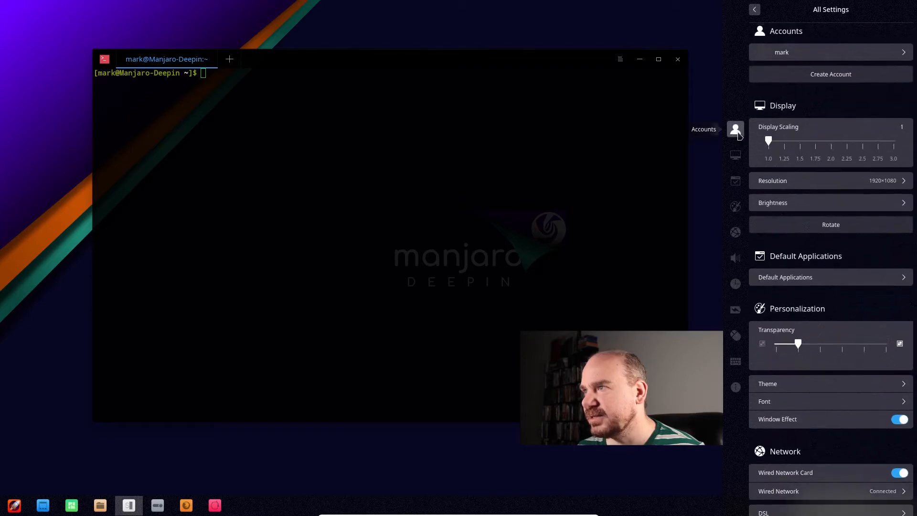
pyautogui.click(755, 10)
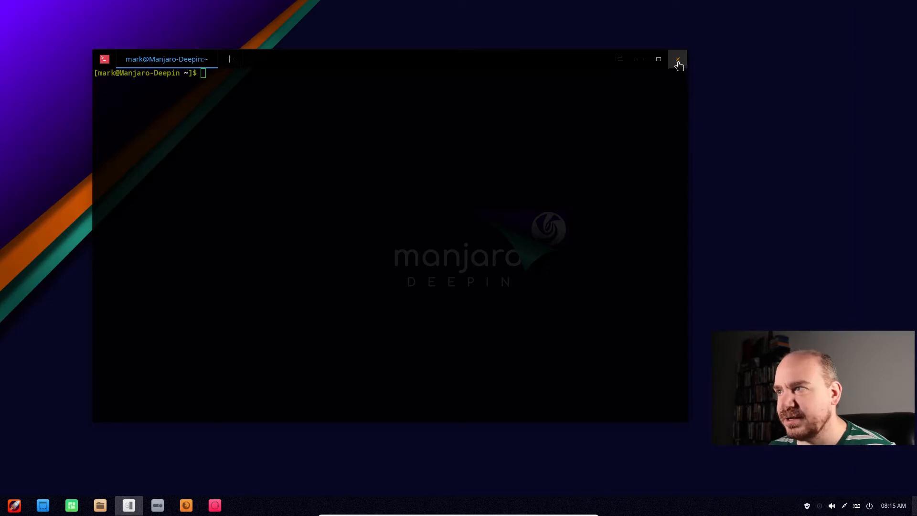
# Close the terminal and apply the dark deepin tiled wallpaper to the desktop only
pyautogui.click(677, 59)
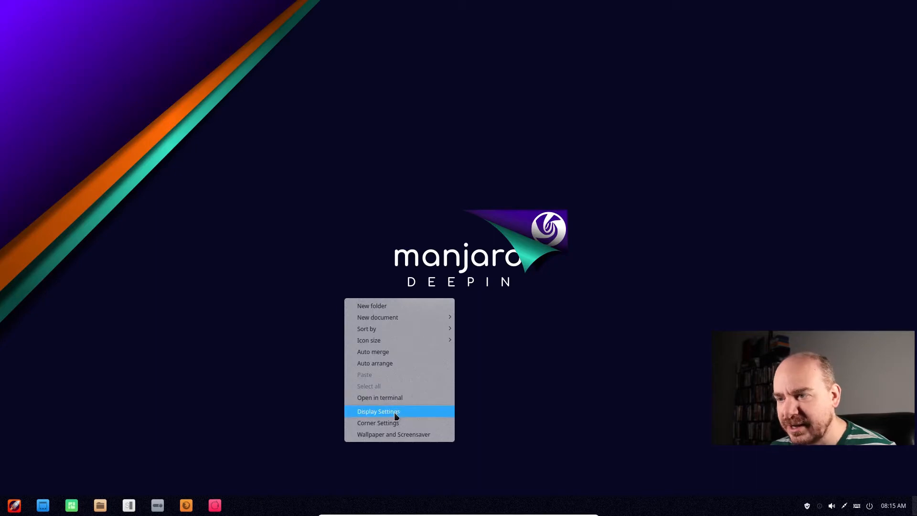
pyautogui.click(378, 412)
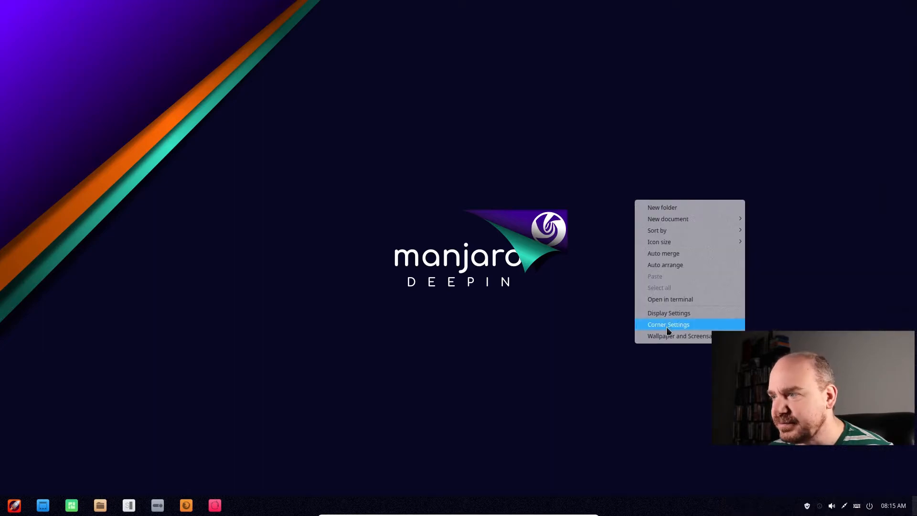
pyautogui.click(680, 336)
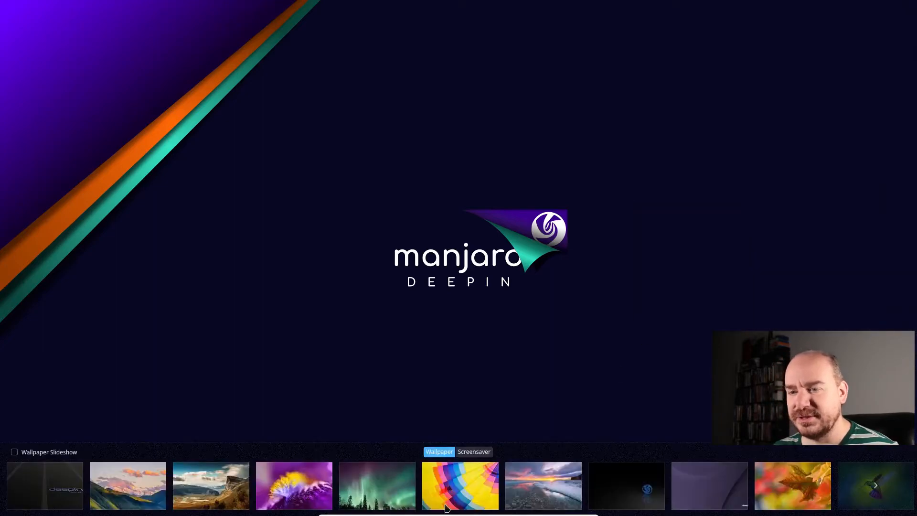
pyautogui.click(377, 486)
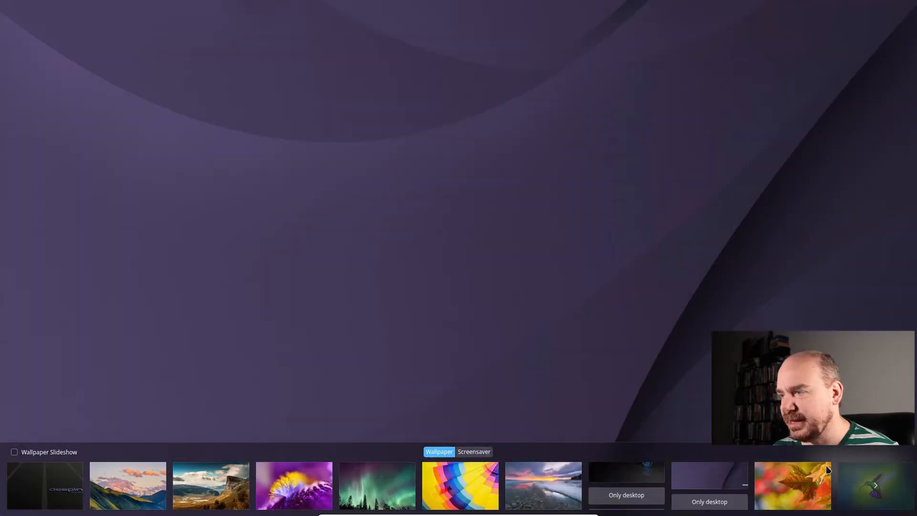
pyautogui.click(876, 485)
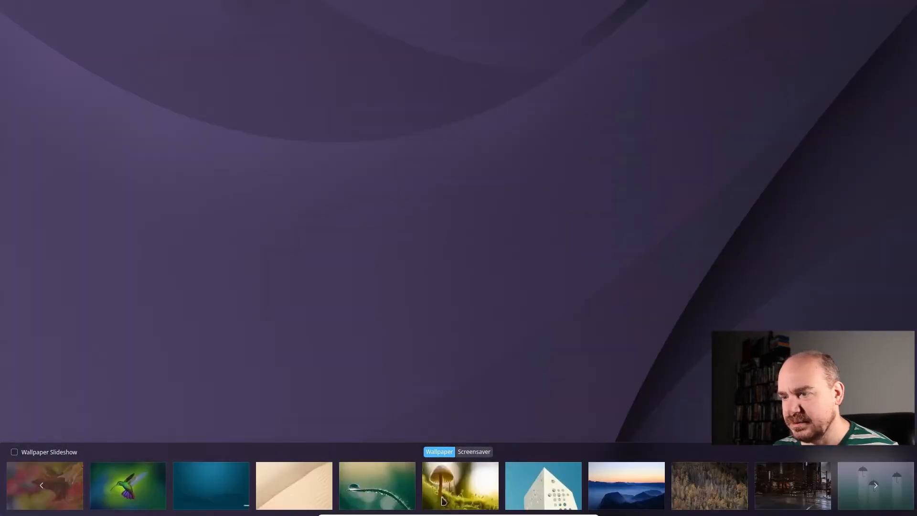
pyautogui.click(460, 486)
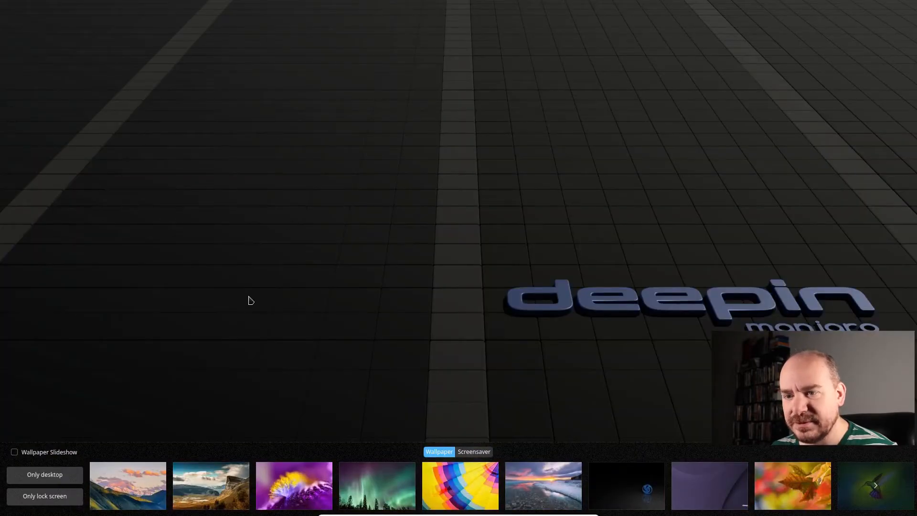
pyautogui.click(424, 239)
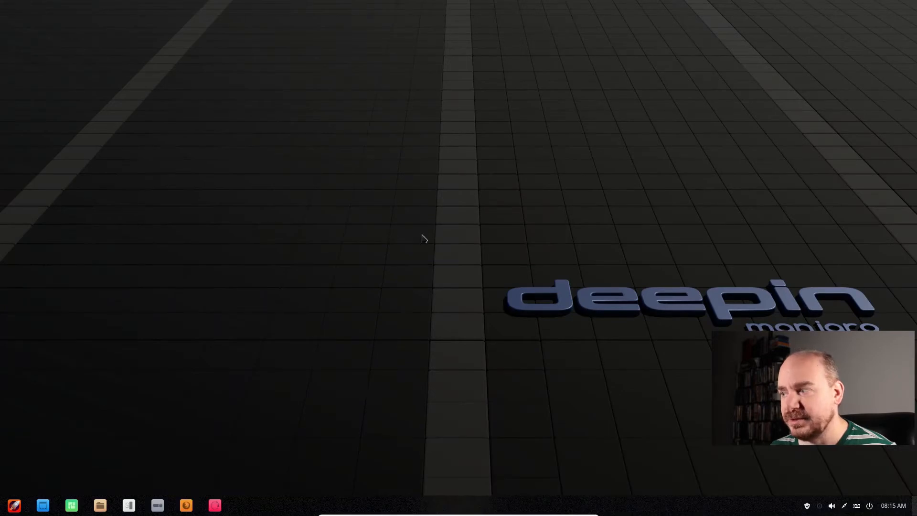
pyautogui.moveTo(53, 508)
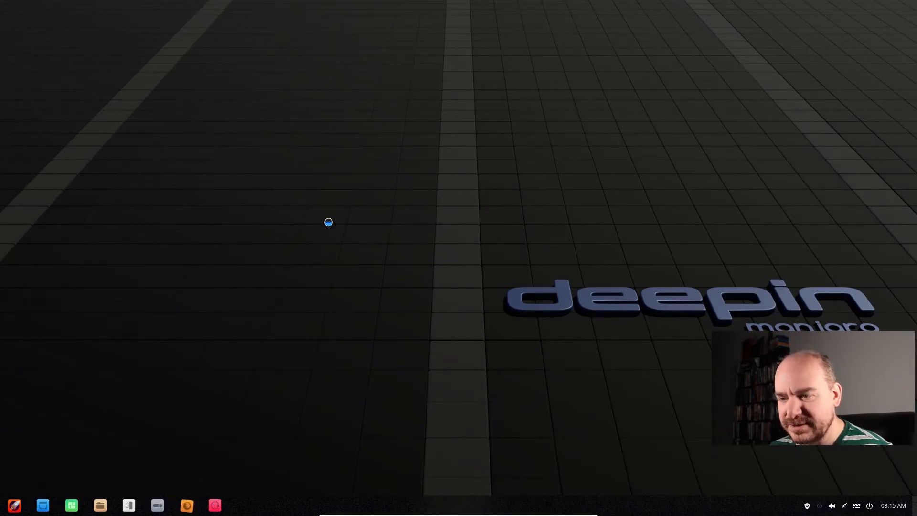
# Launch Firefox on manjaro.org and briefly open and close its account menu
pyautogui.click(186, 506)
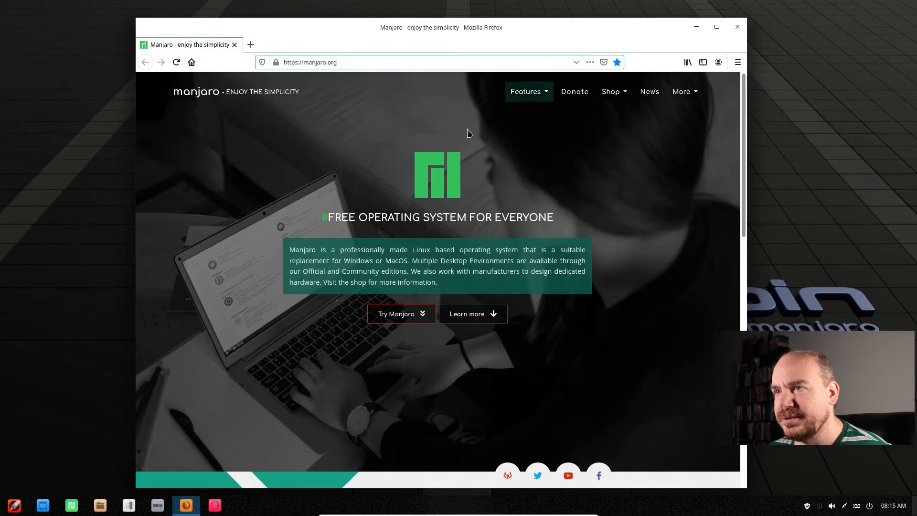
pyautogui.click(719, 62)
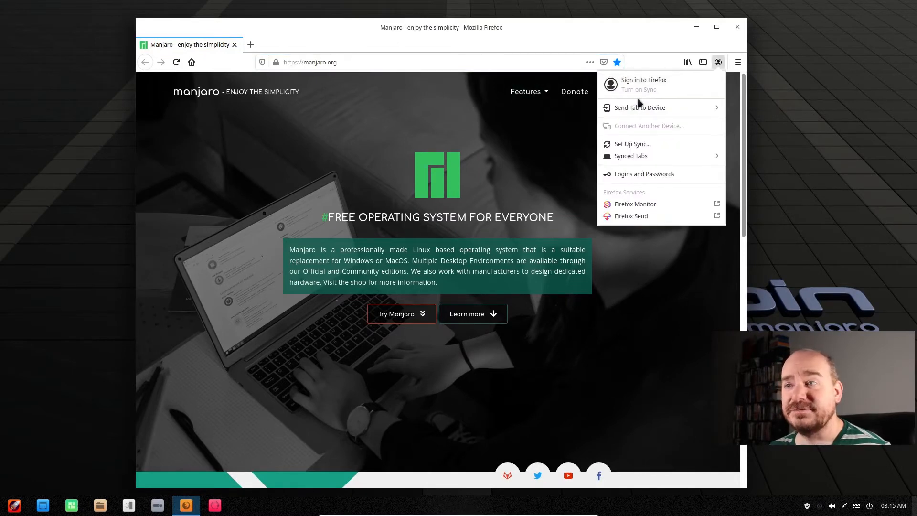
pyautogui.click(433, 292)
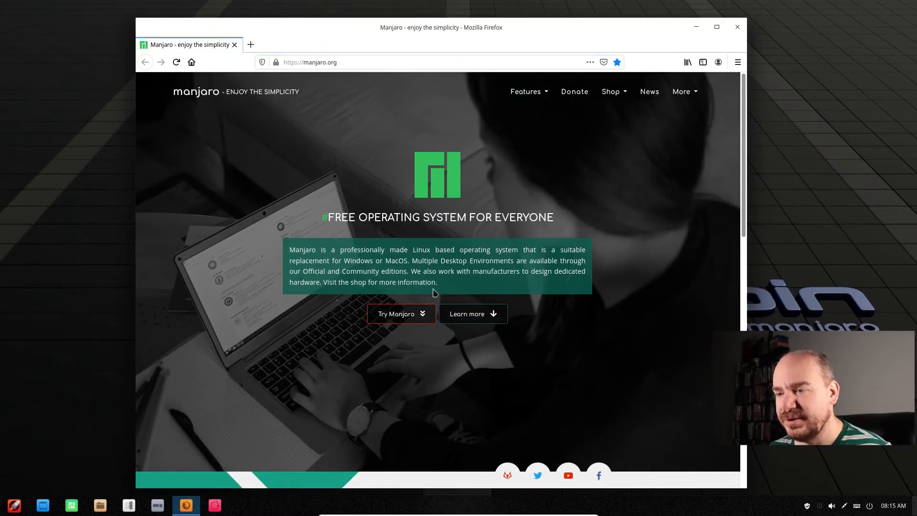
pyautogui.moveTo(704, 68)
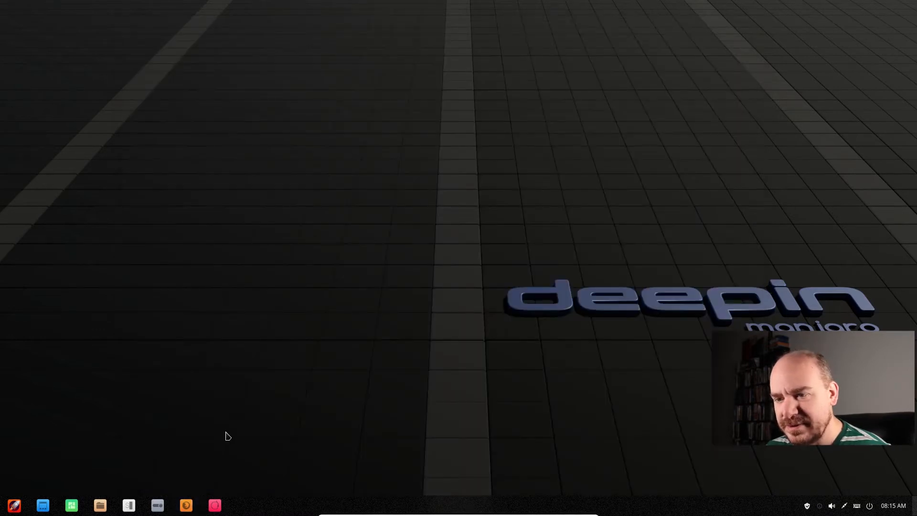
pyautogui.moveTo(72, 505)
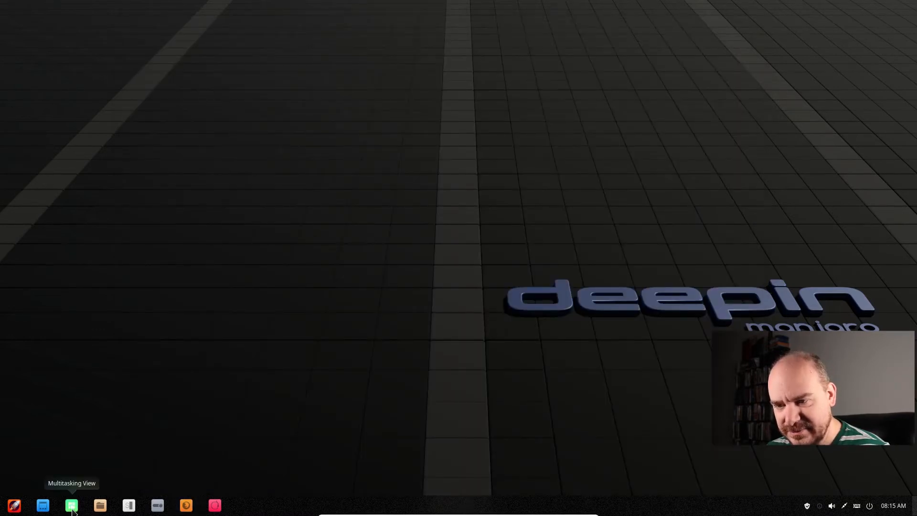
# Open the Multitasking View from the dock to see windows and workspaces
pyautogui.click(72, 505)
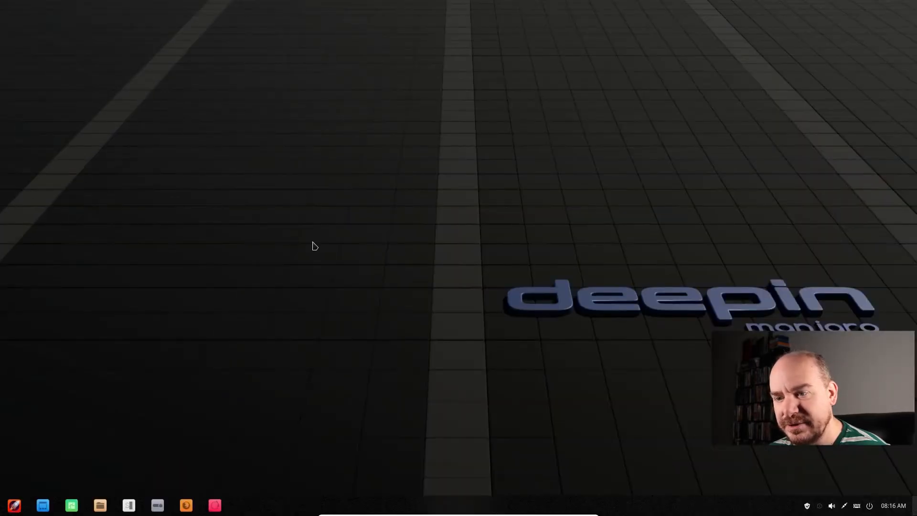
pyautogui.moveTo(250, 434)
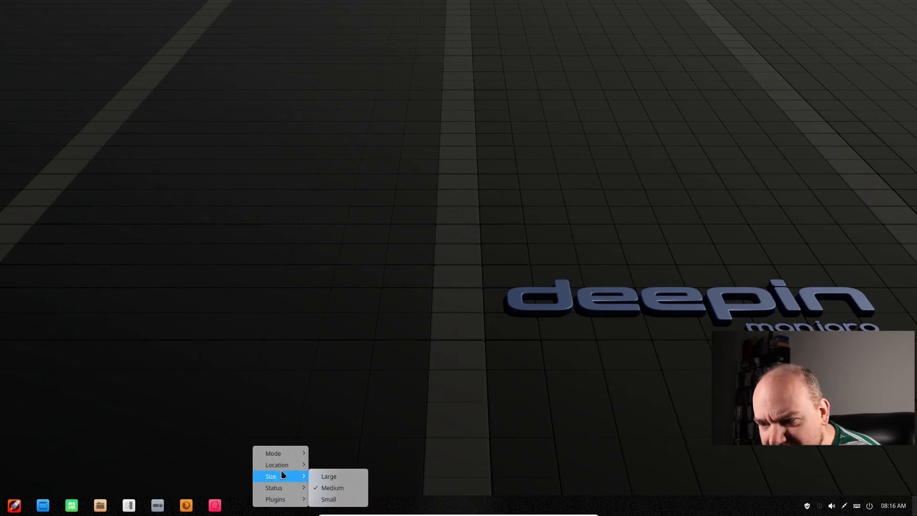
pyautogui.moveTo(273, 488)
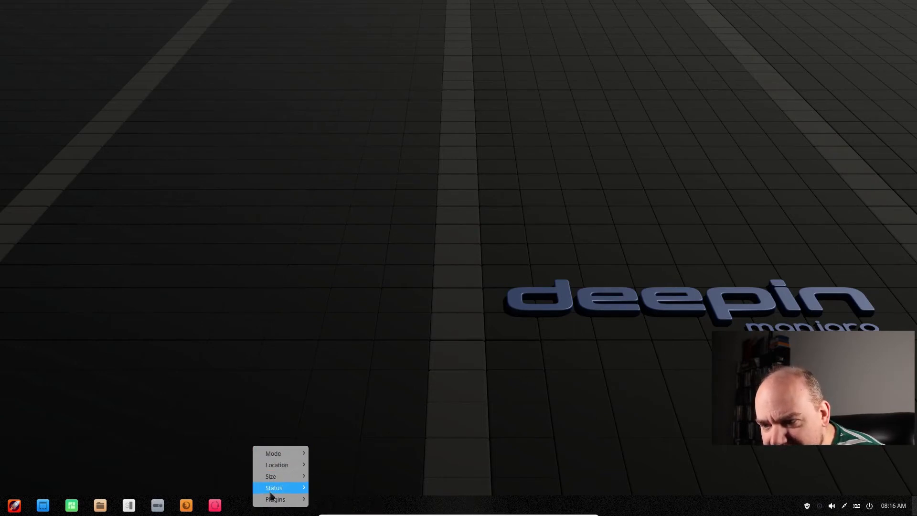
pyautogui.click(275, 499)
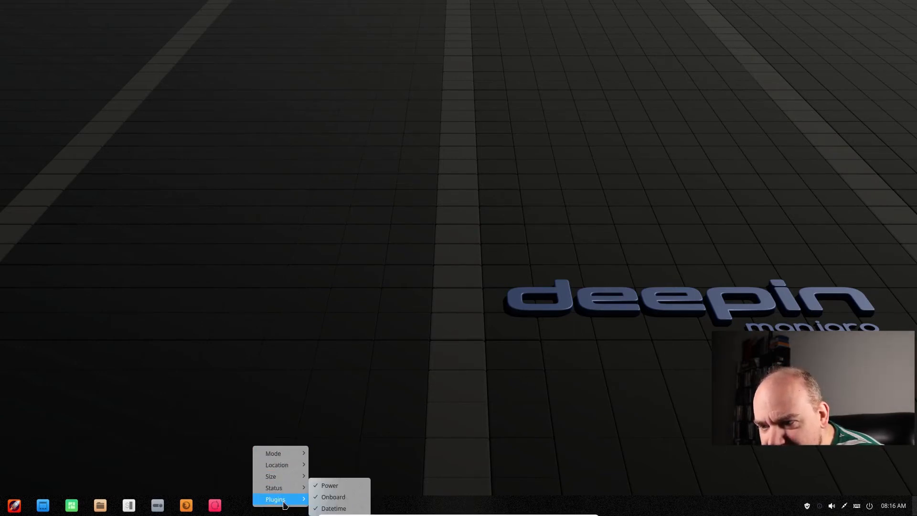
pyautogui.moveTo(271, 477)
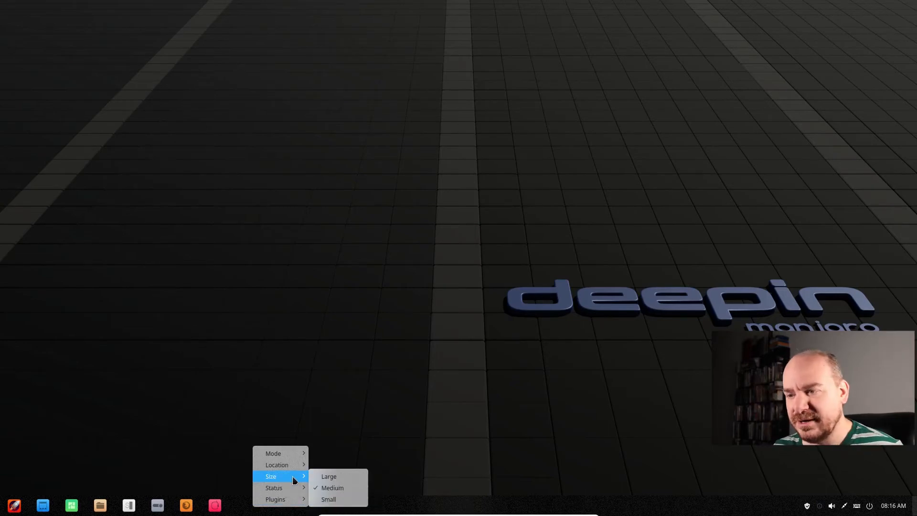
pyautogui.moveTo(274, 487)
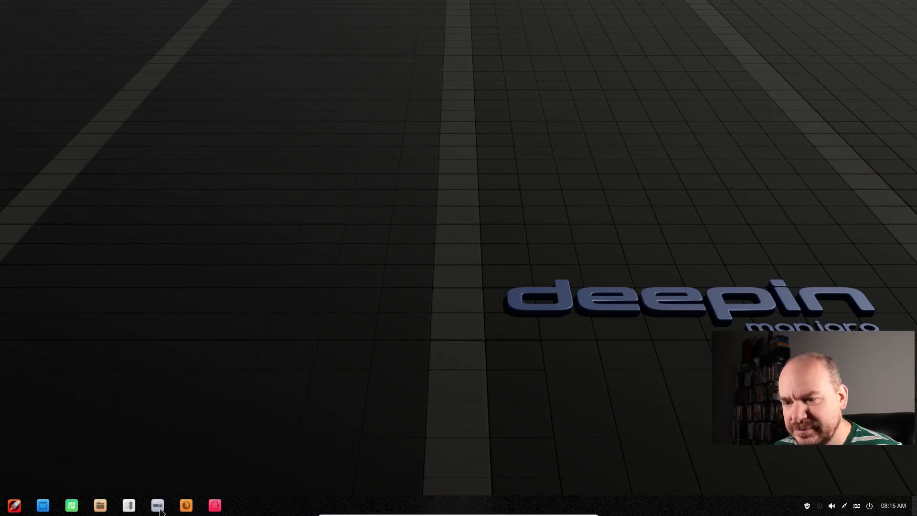
# Open Control Center from the dock and go to Personalization settings
pyautogui.click(156, 506)
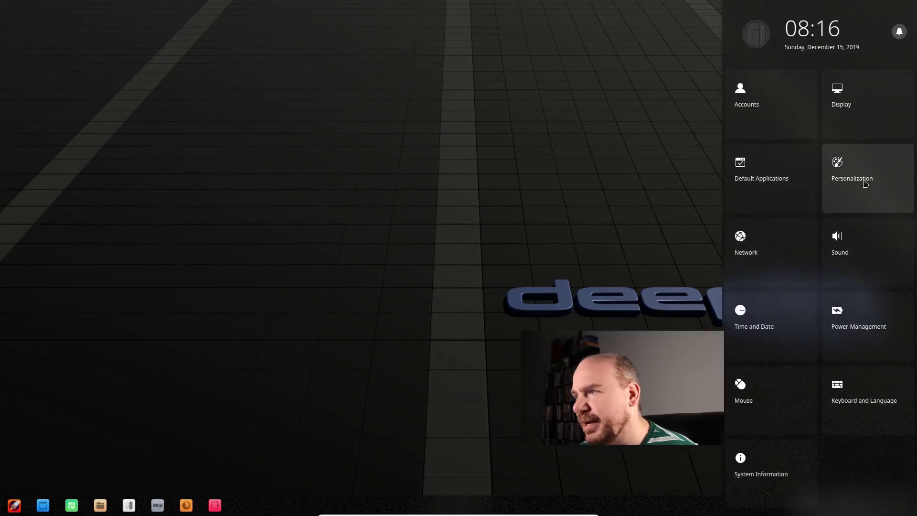
pyautogui.click(852, 178)
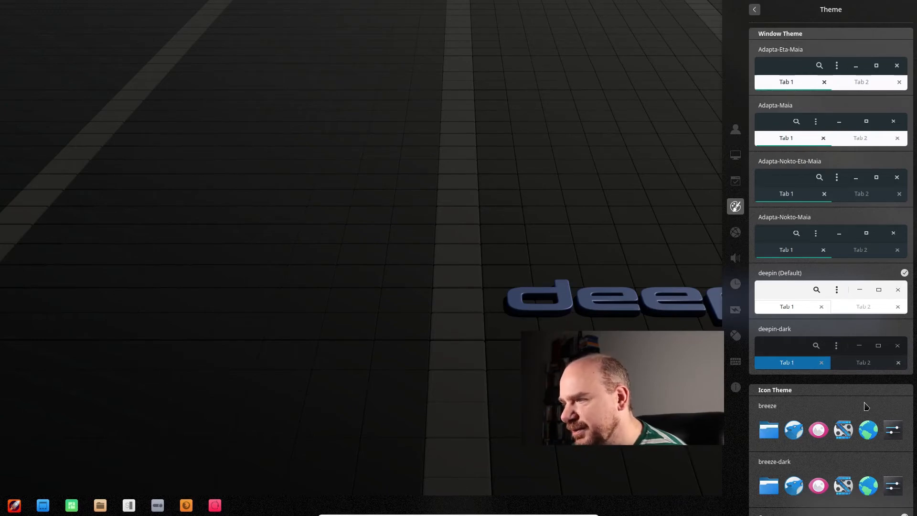
pyautogui.moveTo(803, 355)
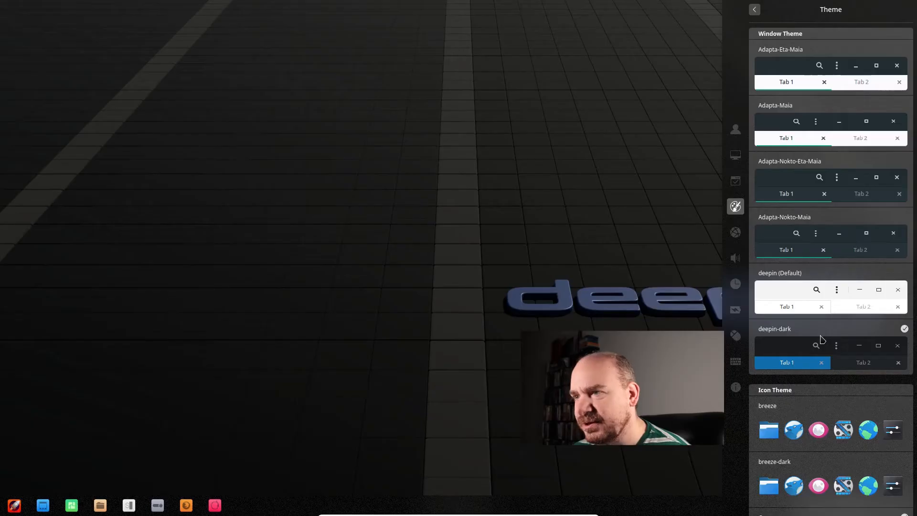
pyautogui.moveTo(583, 282)
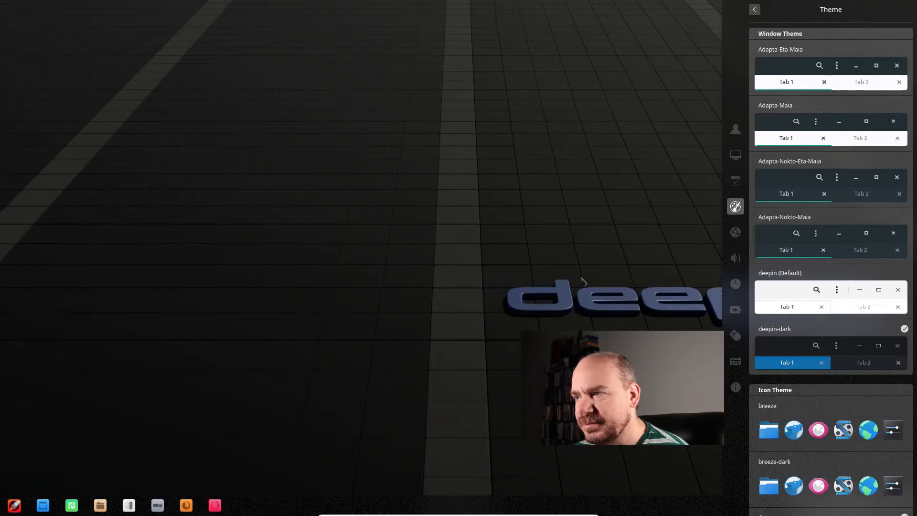
# Scroll down the Personalization page through the icon and cursor themes
pyautogui.scroll(-3)
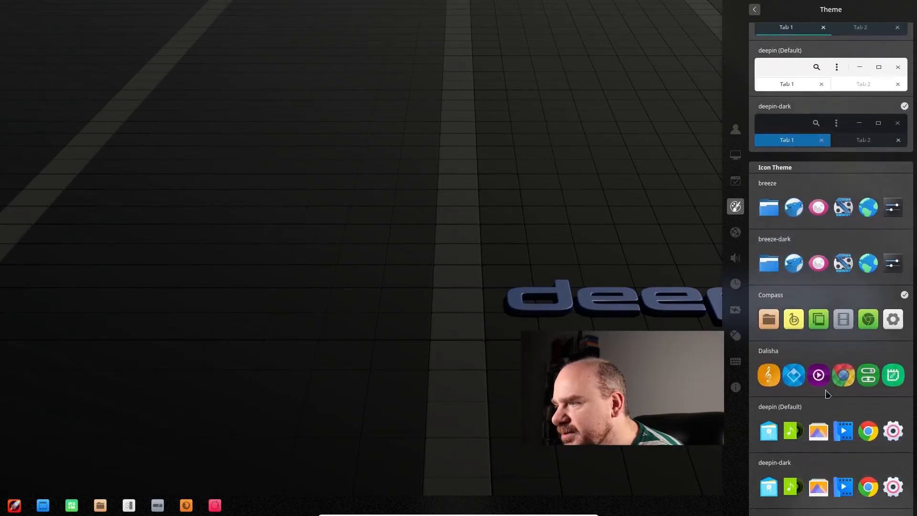
pyautogui.scroll(-3)
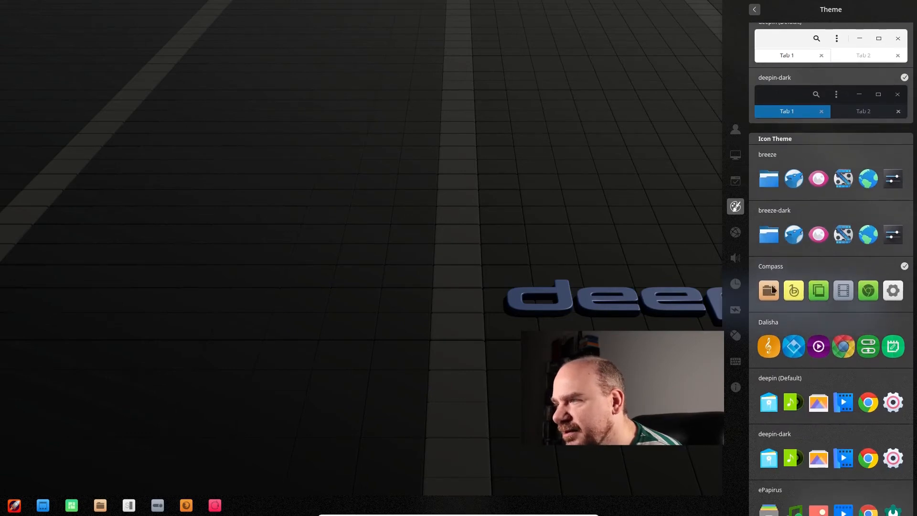
pyautogui.scroll(-3)
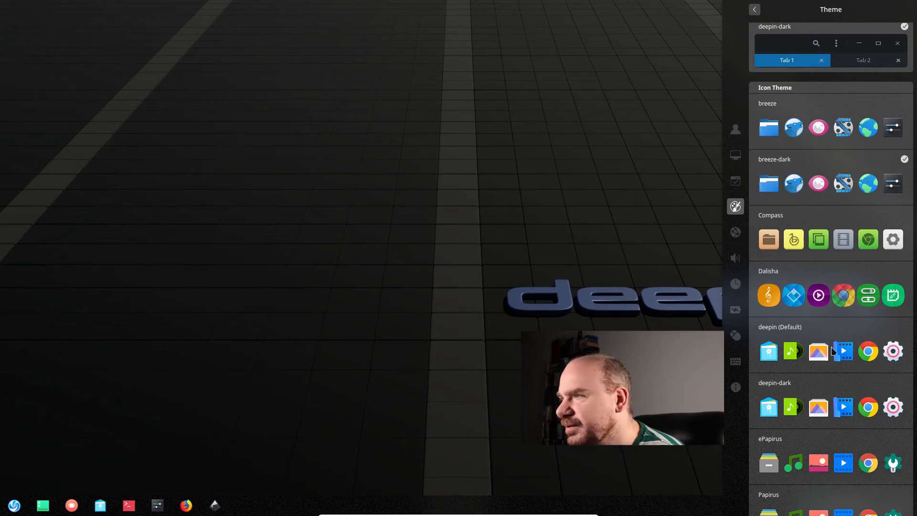
pyautogui.scroll(-3)
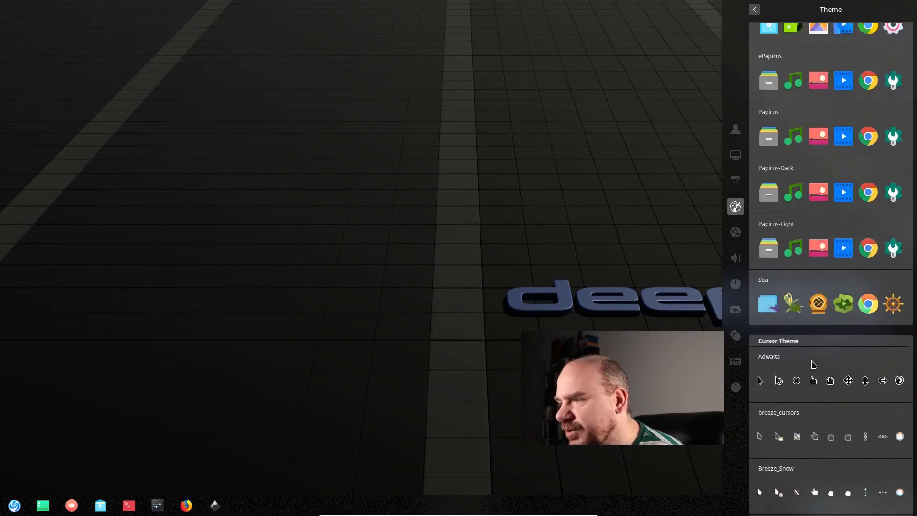
pyautogui.scroll(-3)
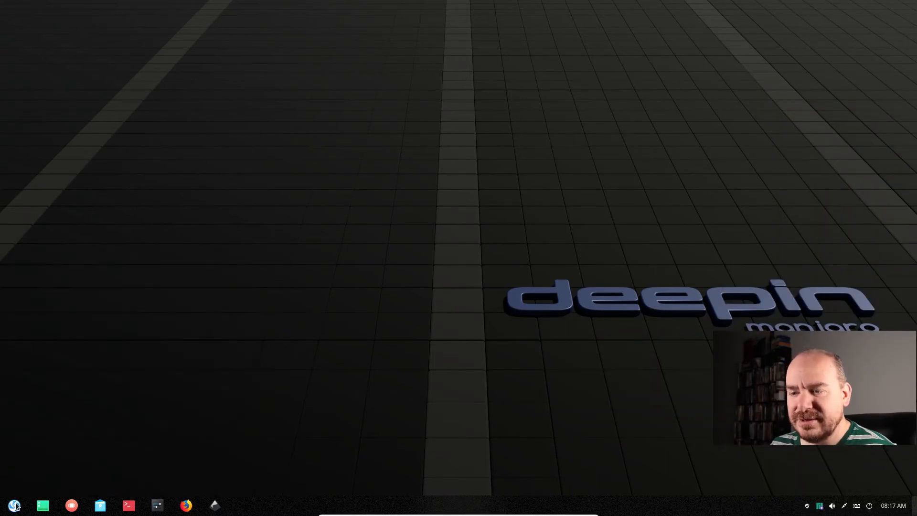
pyautogui.moveTo(418, 240)
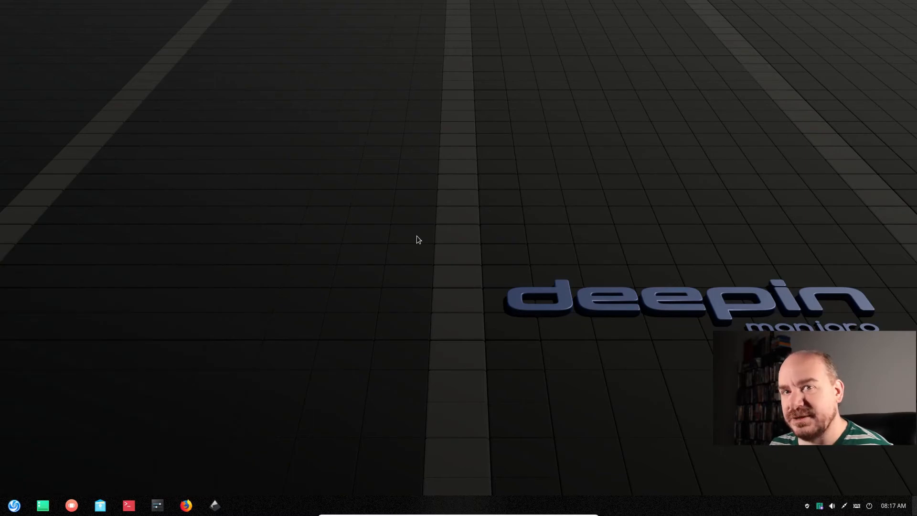
pyautogui.moveTo(696, 293)
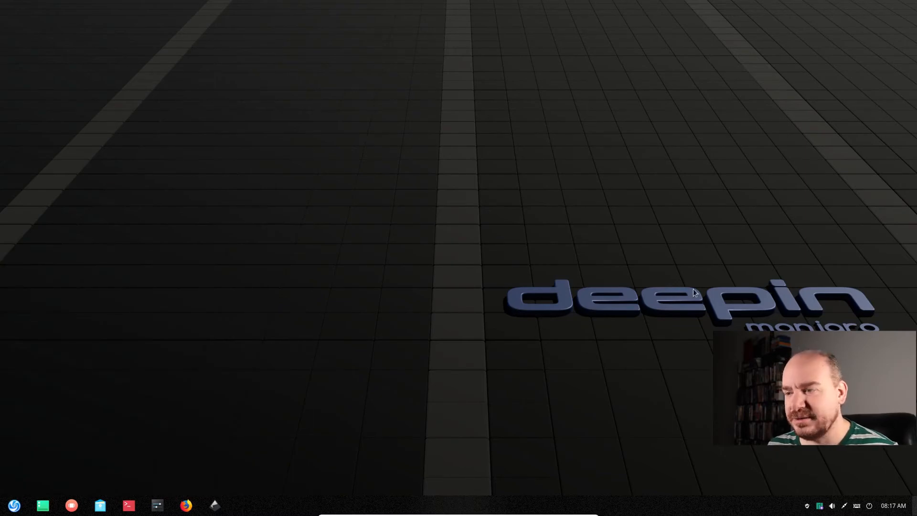
pyautogui.moveTo(128, 505)
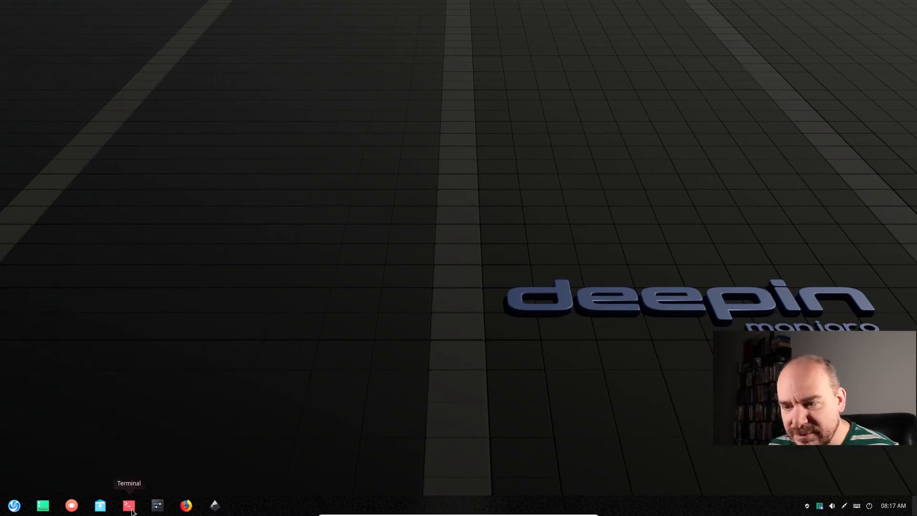
pyautogui.moveTo(193, 475)
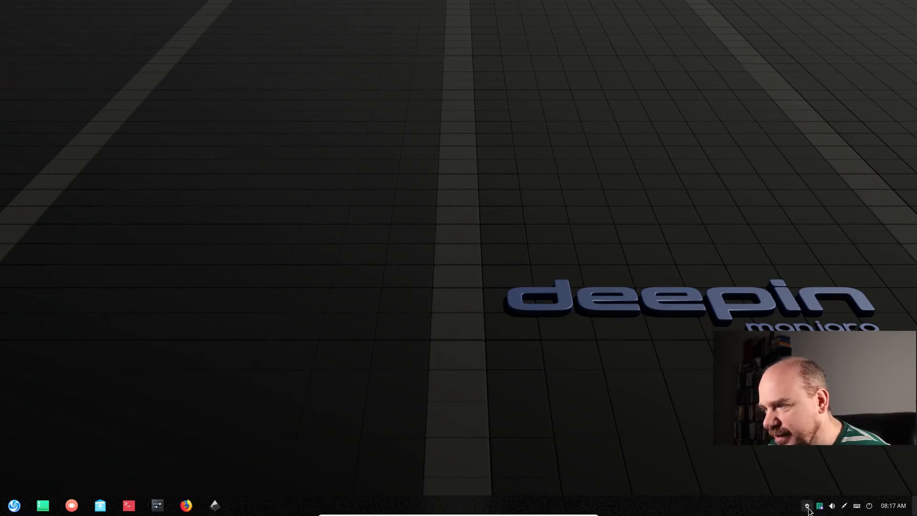
# Open Pamac Add/Remove Software from the tray and scroll the Featured list
pyautogui.click(242, 505)
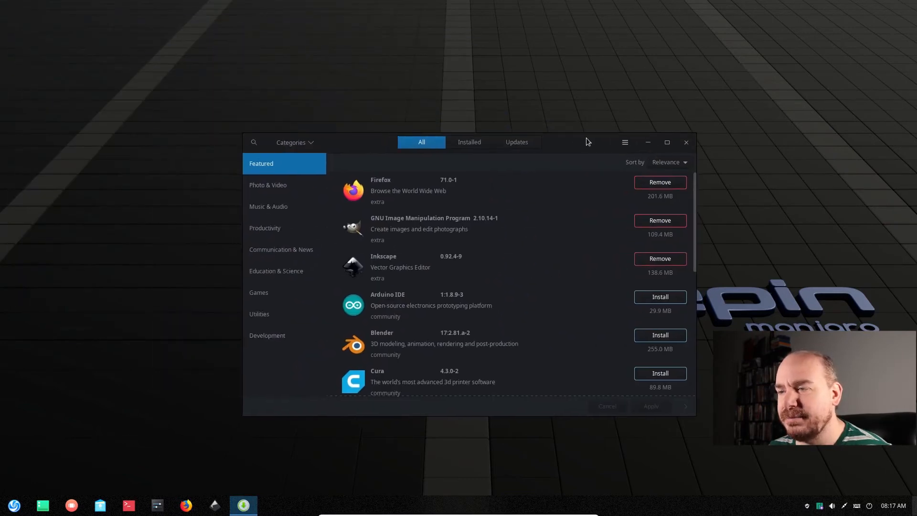
pyautogui.scroll(-3)
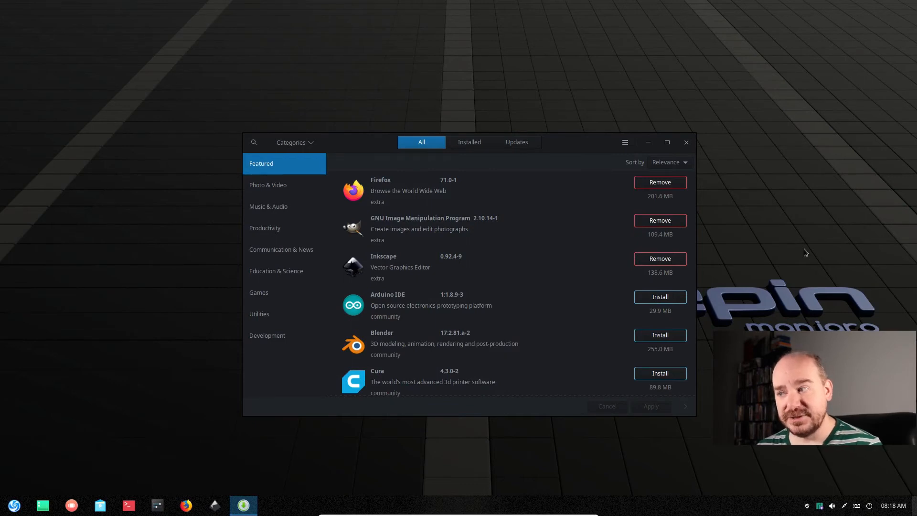
pyautogui.moveTo(860, 309)
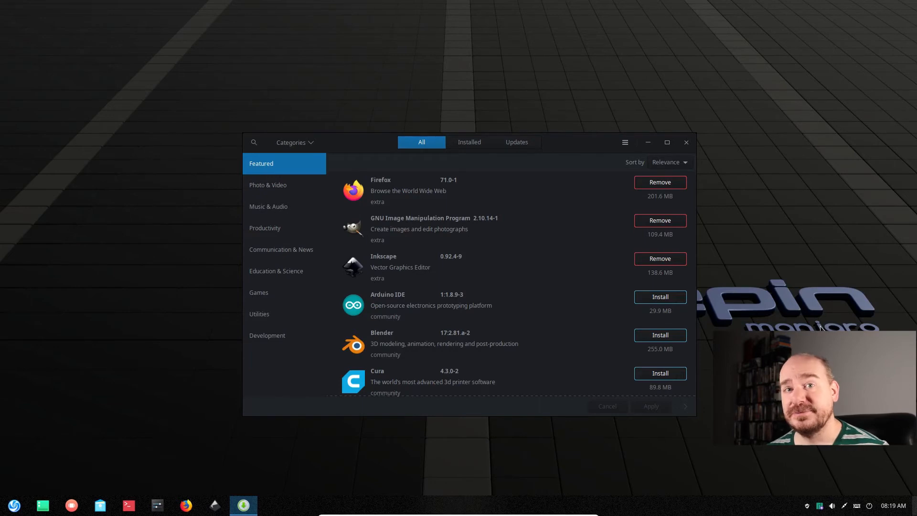
pyautogui.moveTo(900, 469)
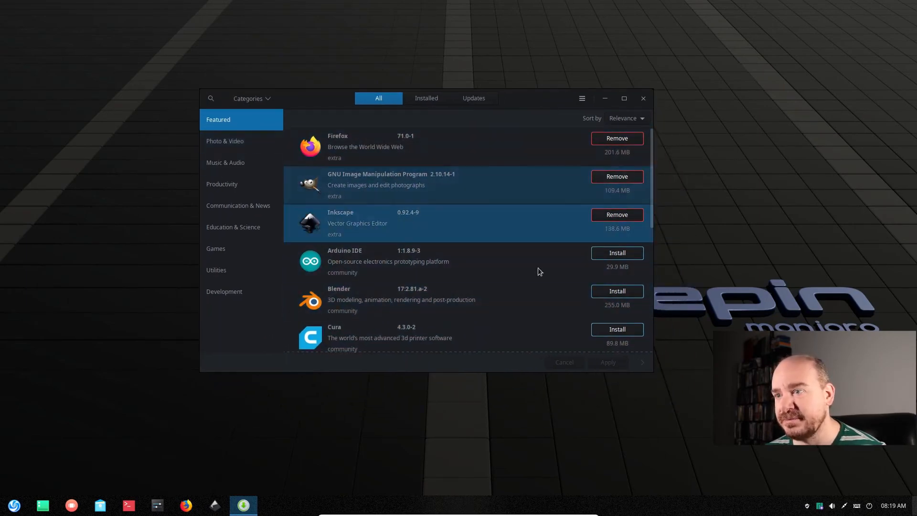
# Open a Deepin Terminal window from the taskbar
pyautogui.click(127, 505)
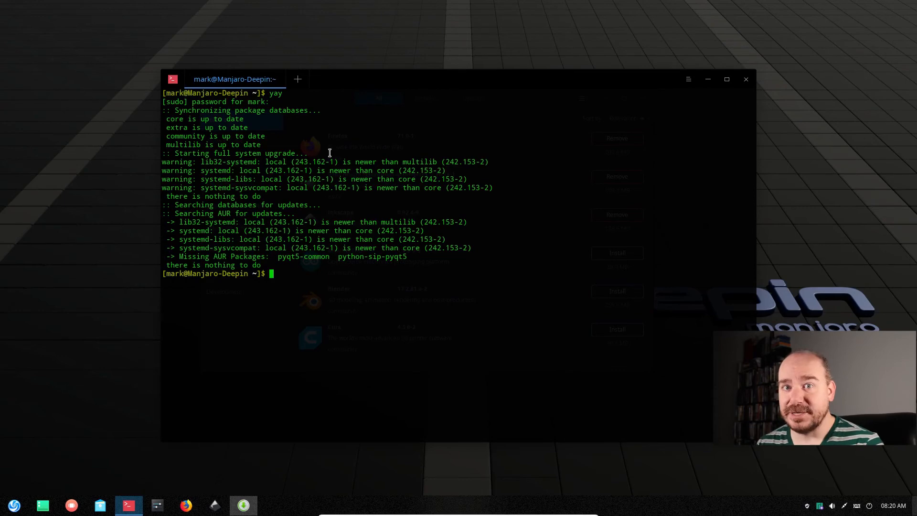
pyautogui.moveTo(427, 175)
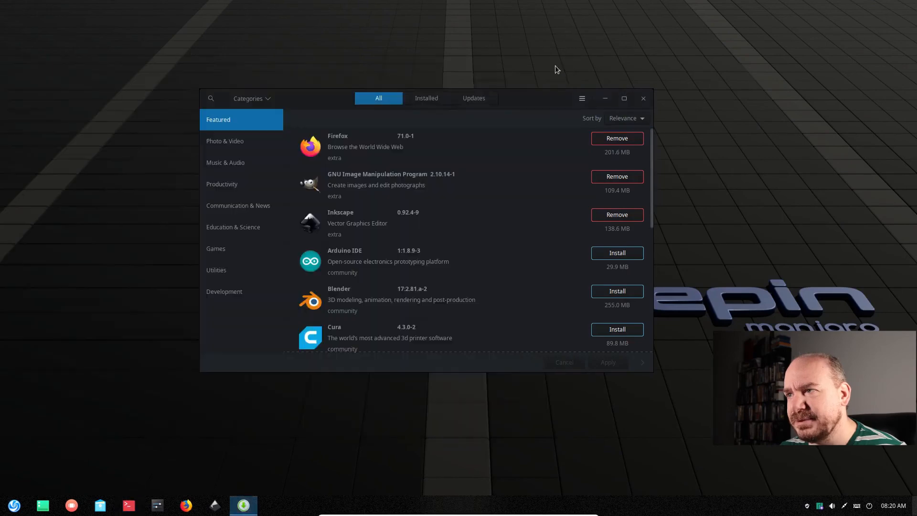
# Close Pamac and launch File Manager on the Home folder
pyautogui.click(643, 99)
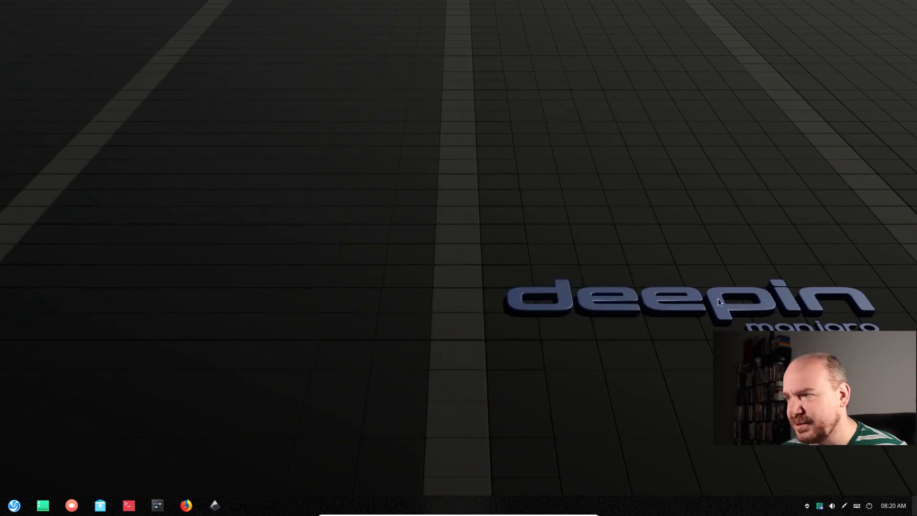
pyautogui.click(13, 505)
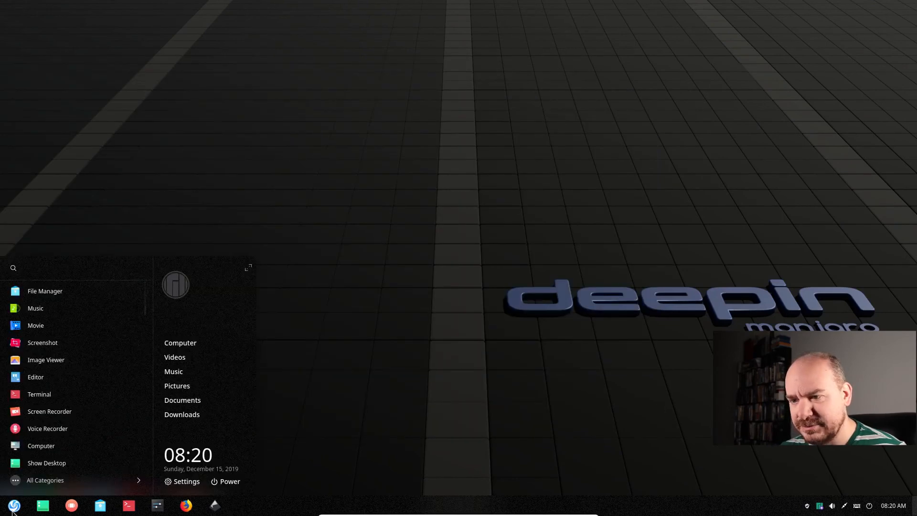
pyautogui.moveTo(310, 341)
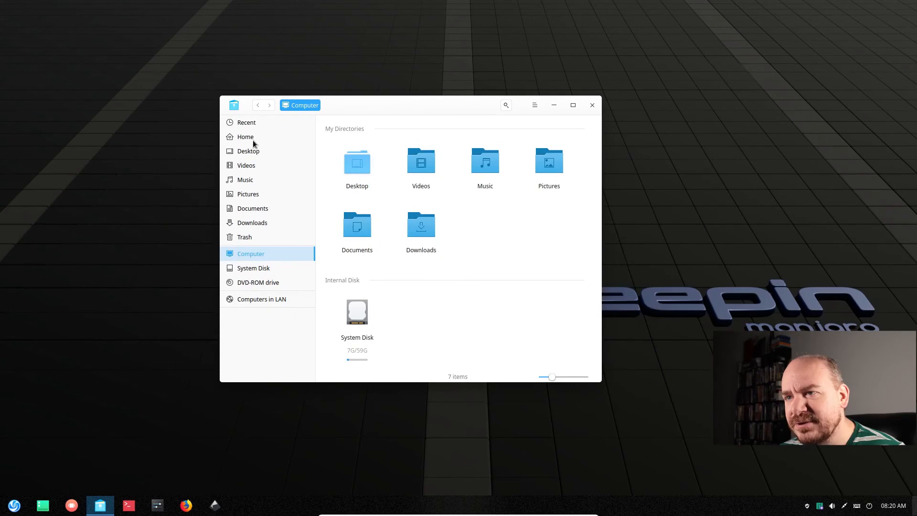
pyautogui.moveTo(519, 175)
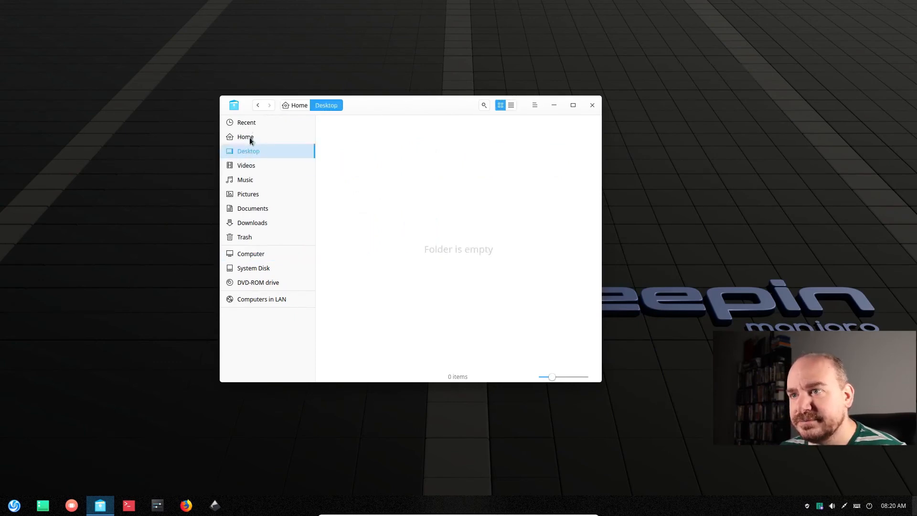
pyautogui.click(246, 136)
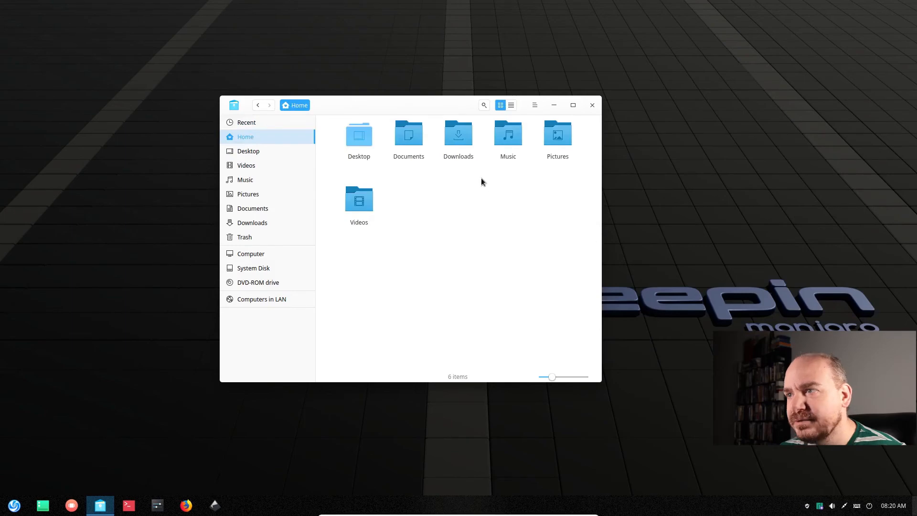
pyautogui.moveTo(507, 151)
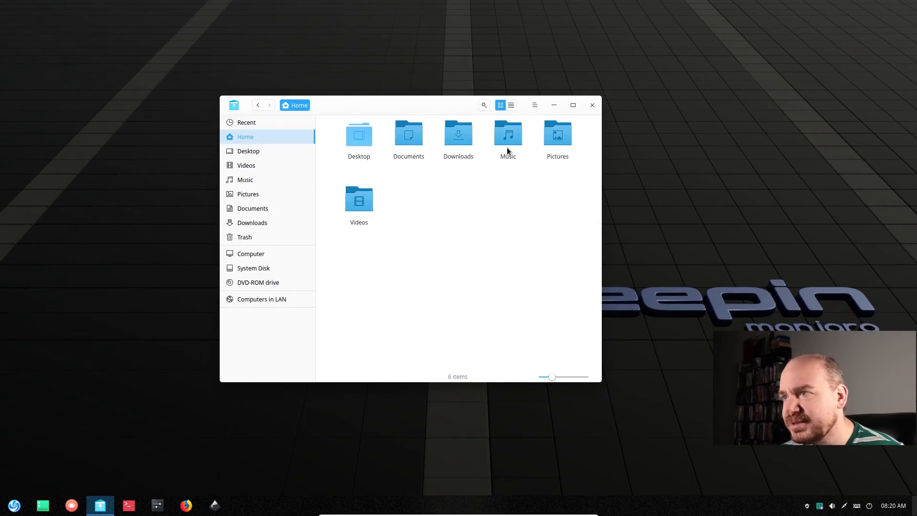
pyautogui.moveTo(400, 141)
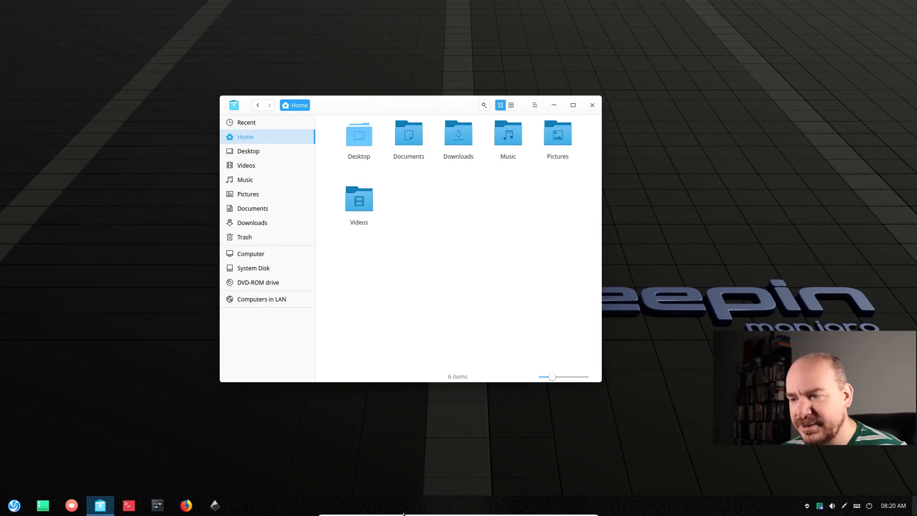
# Set the dock to Fashion Mode and launch Add/Remove Software from the full-screen launcher
pyautogui.click(388, 449)
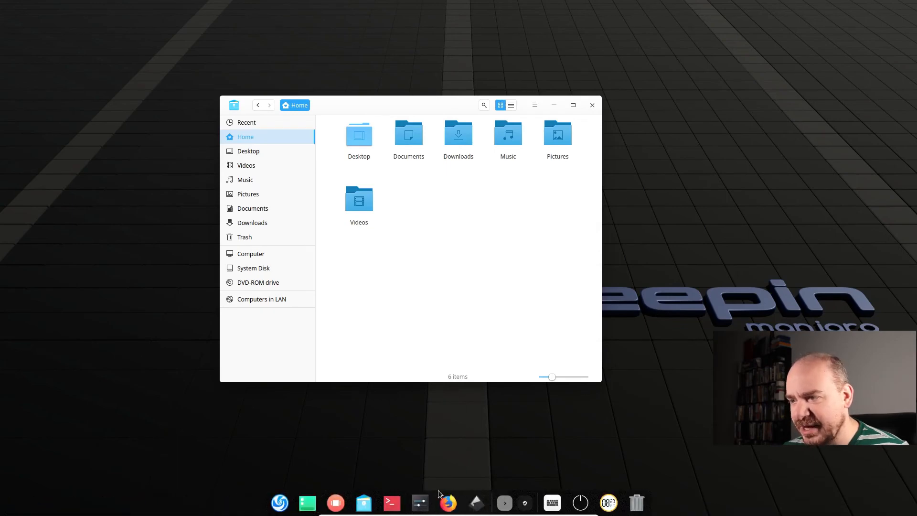
pyautogui.moveTo(123, 513)
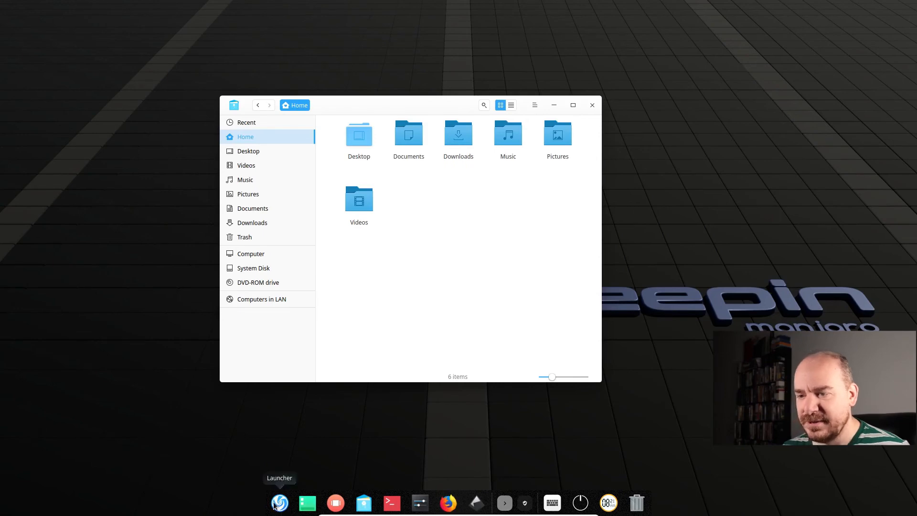
pyautogui.click(279, 503)
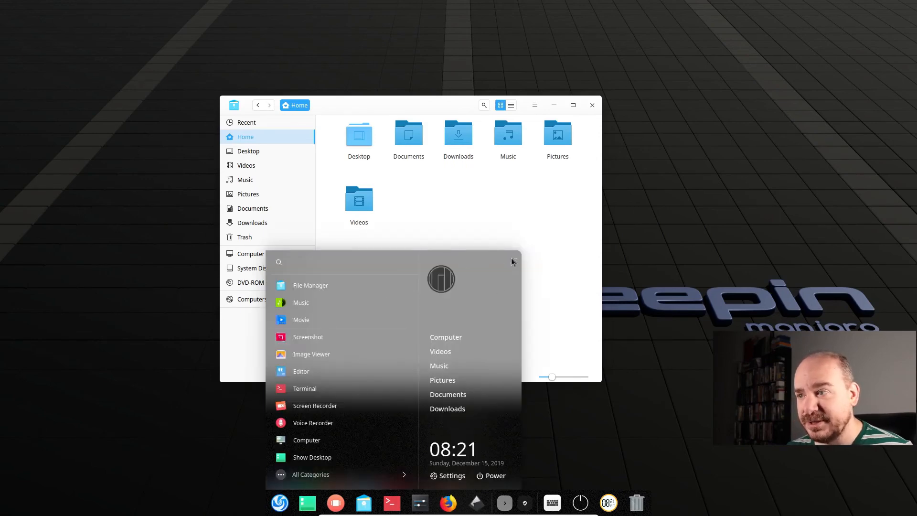
pyautogui.click(310, 475)
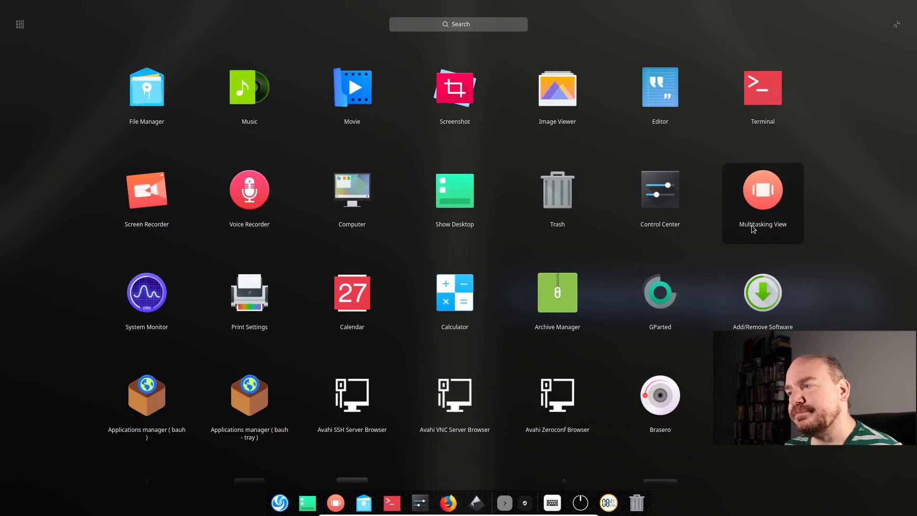
pyautogui.click(147, 88)
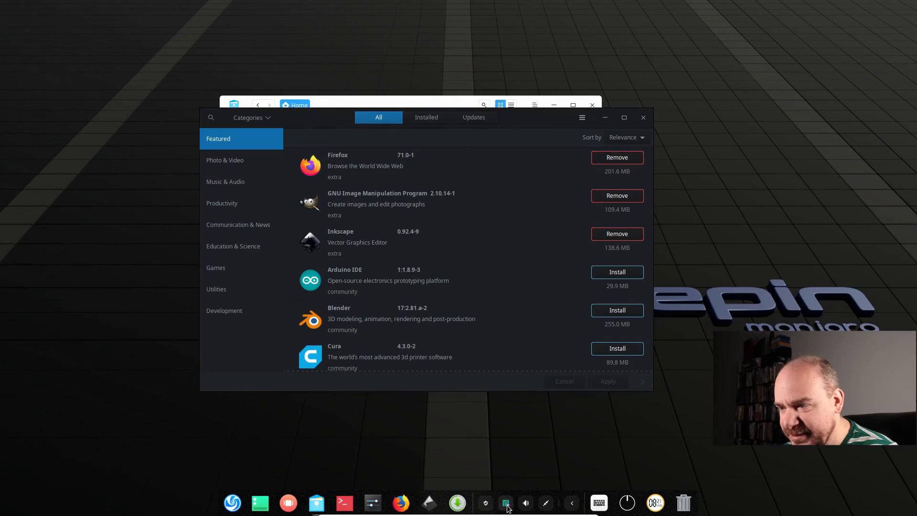
pyautogui.moveTo(558, 506)
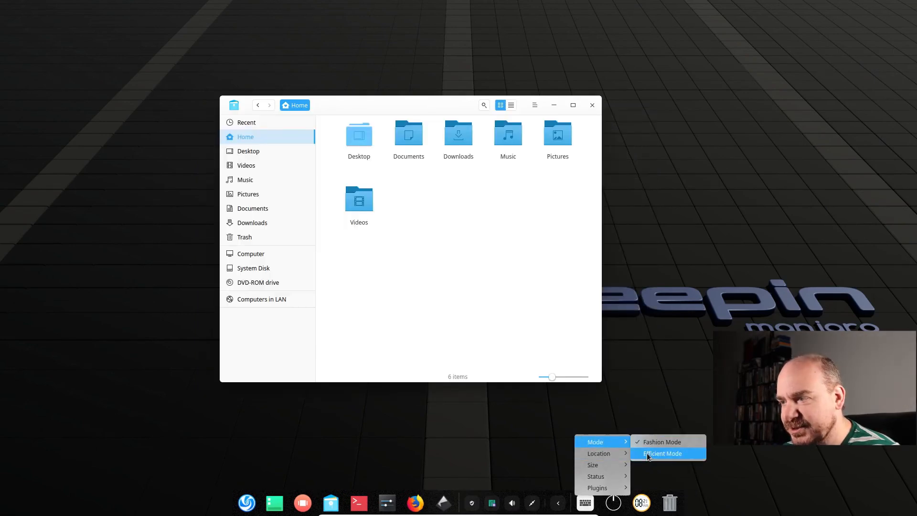
# Return the dock to Efficient Mode as a full-width panel
pyautogui.click(662, 454)
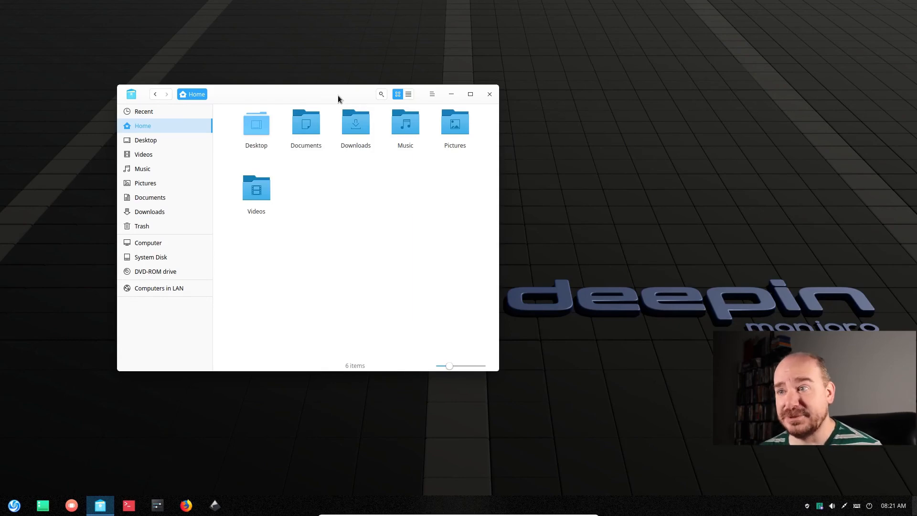
pyautogui.moveTo(259, 395)
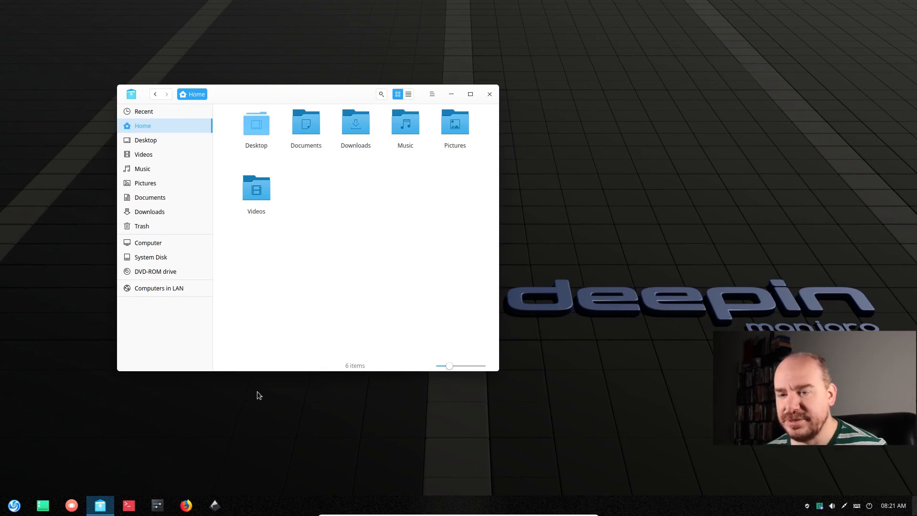
pyautogui.moveTo(628, 467)
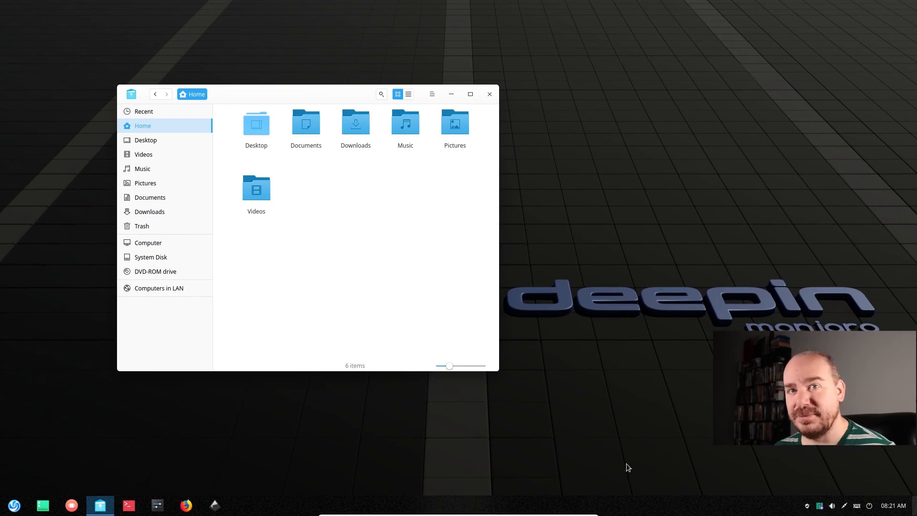
pyautogui.moveTo(654, 507)
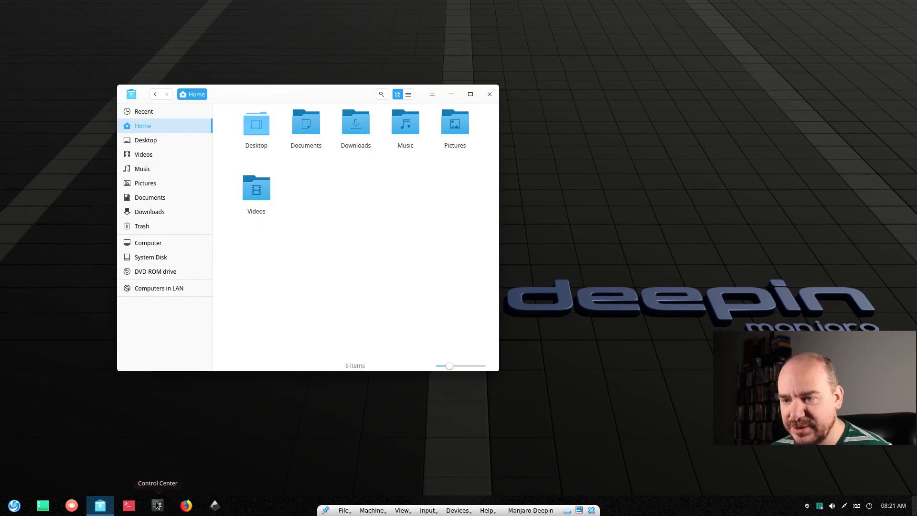
# Open Control Center and scroll past keyboard options to System Information
pyautogui.click(156, 505)
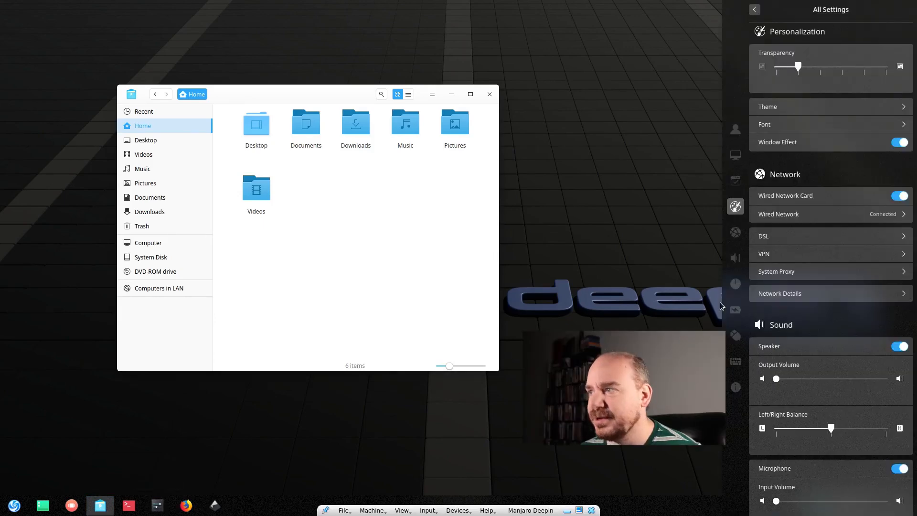
pyautogui.moveTo(735, 180)
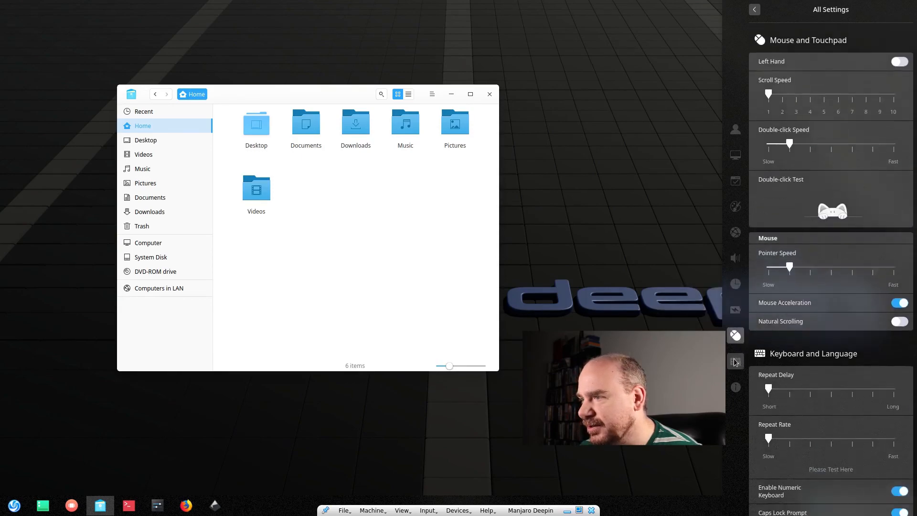
pyautogui.scroll(-3)
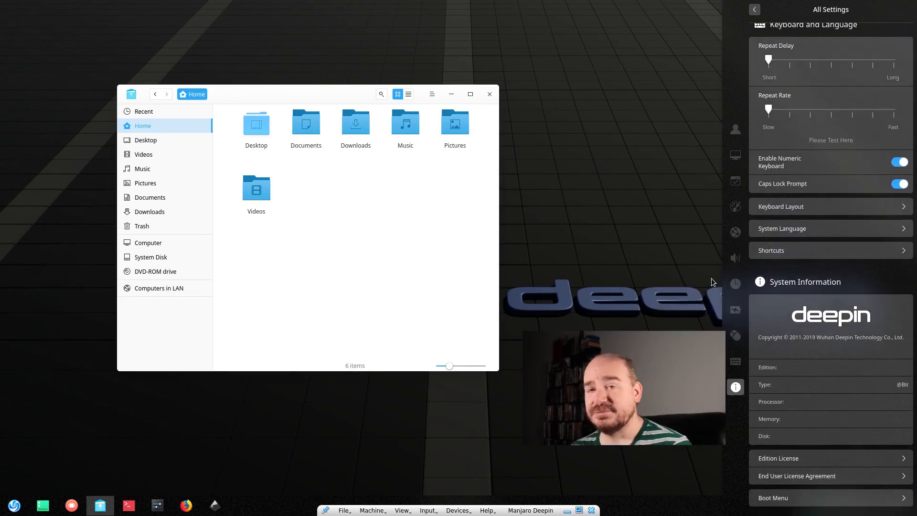